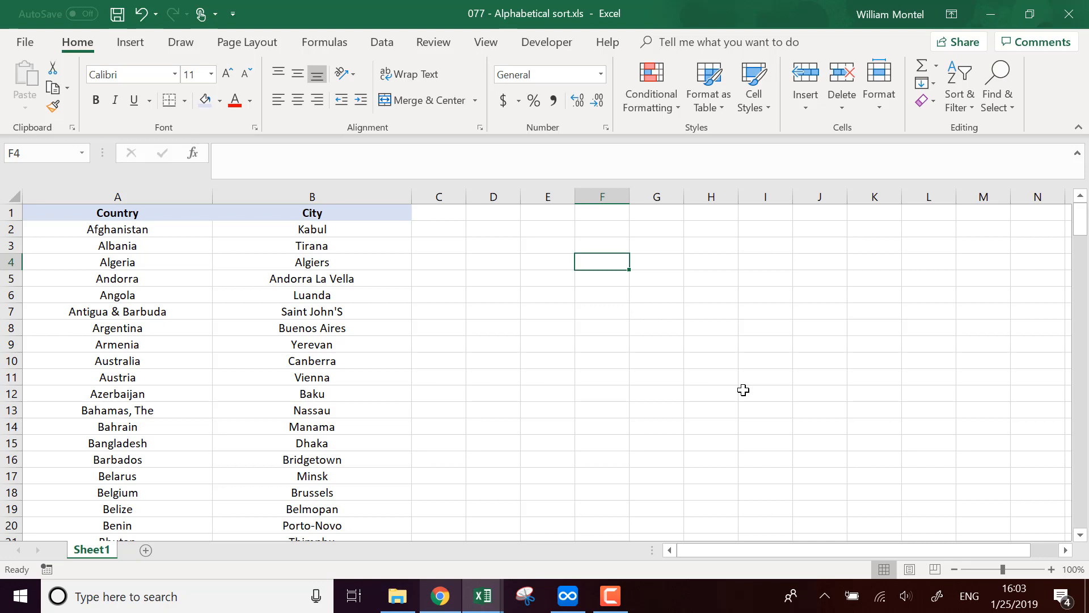
Switch to the Data tab and select cell C2 beside Kabul for a new formula.
{"action": "left_click_drag", "start_coordinate": [117, 213], "coordinate": [118, 442]}
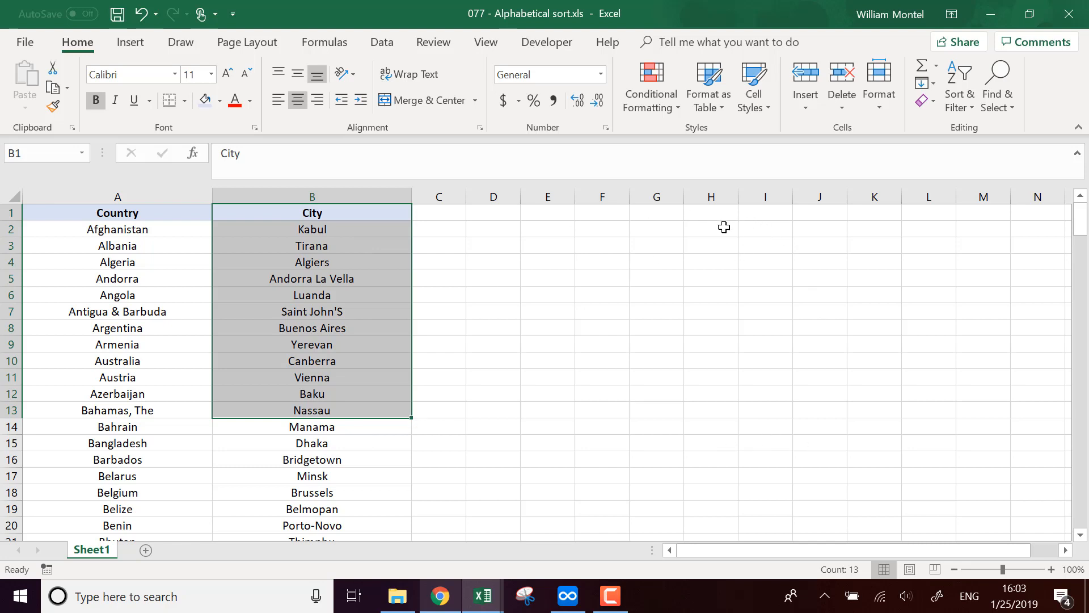
{"action": "mouse_move", "coordinate": [663, 387]}
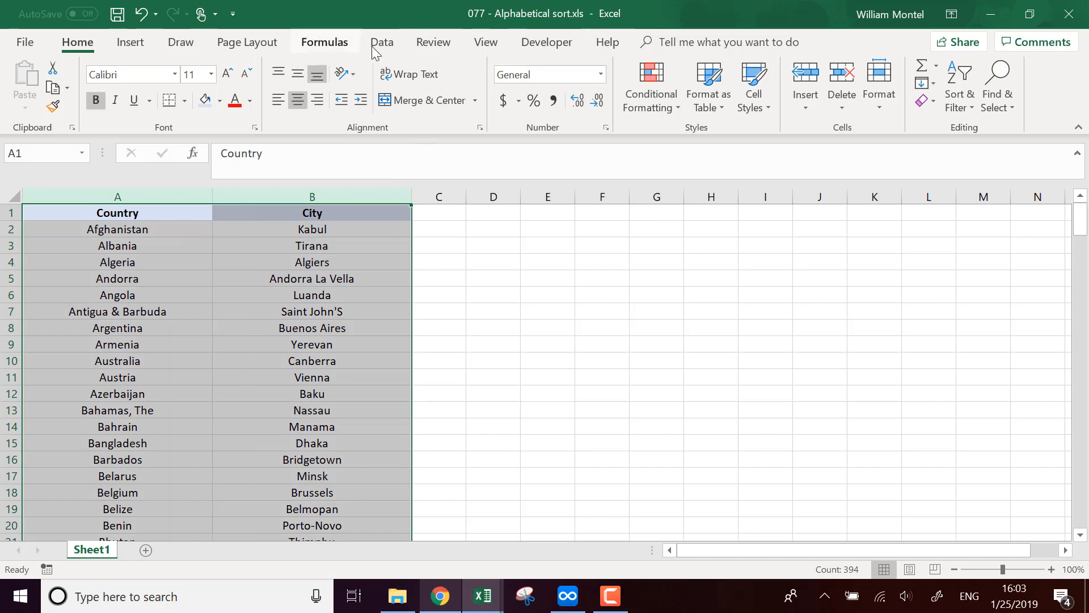
{"action": "left_click", "coordinate": [382, 42]}
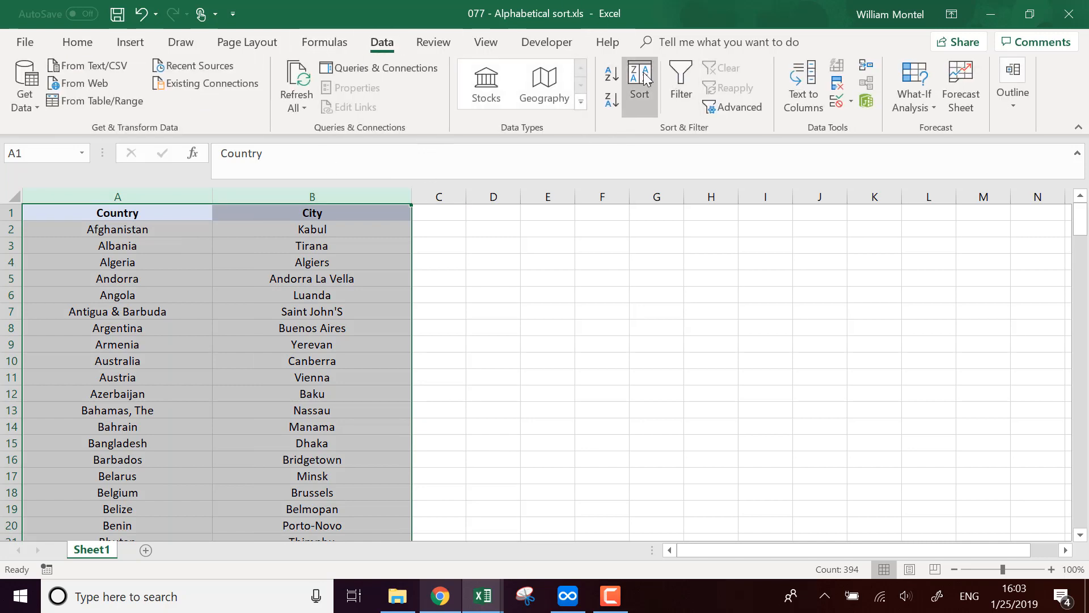
{"action": "mouse_move", "coordinate": [517, 288]}
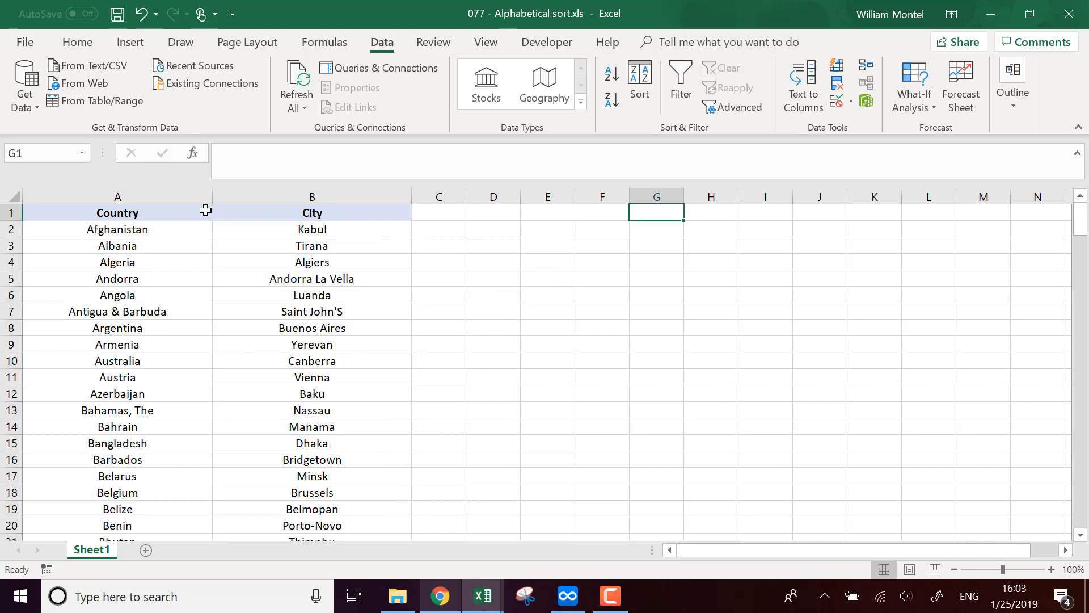
{"action": "mouse_move", "coordinate": [157, 214]}
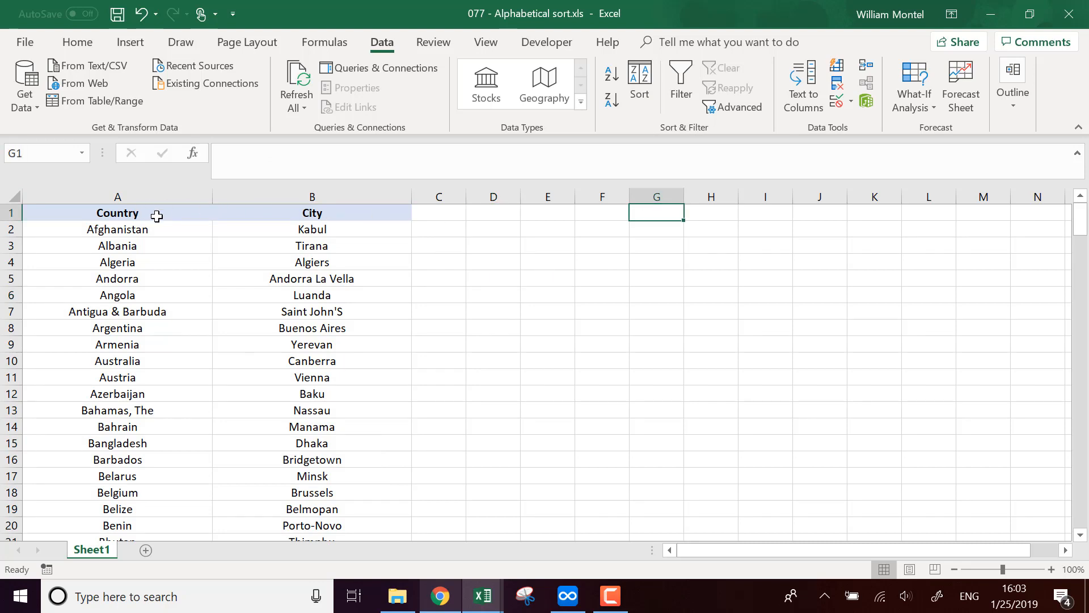
{"action": "left_click", "coordinate": [439, 213]}
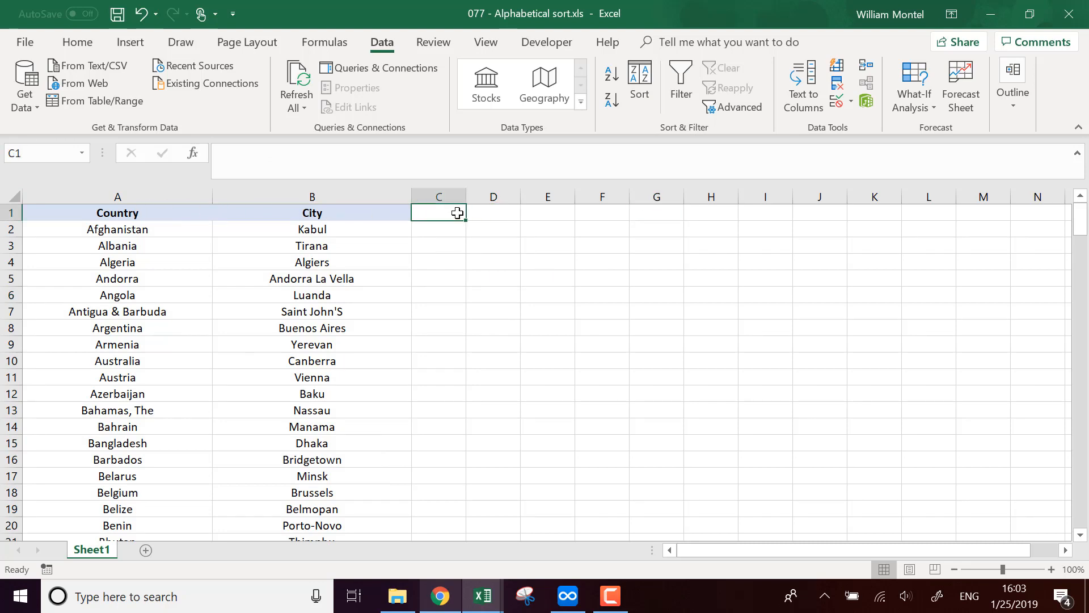
{"action": "mouse_move", "coordinate": [390, 418]}
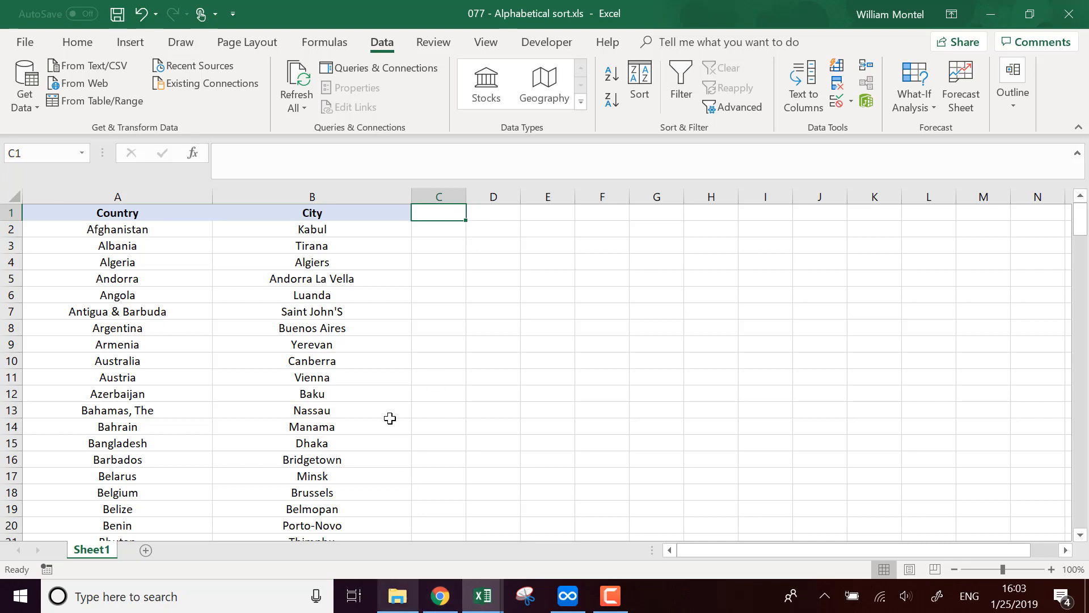
{"action": "left_click", "coordinate": [312, 229]}
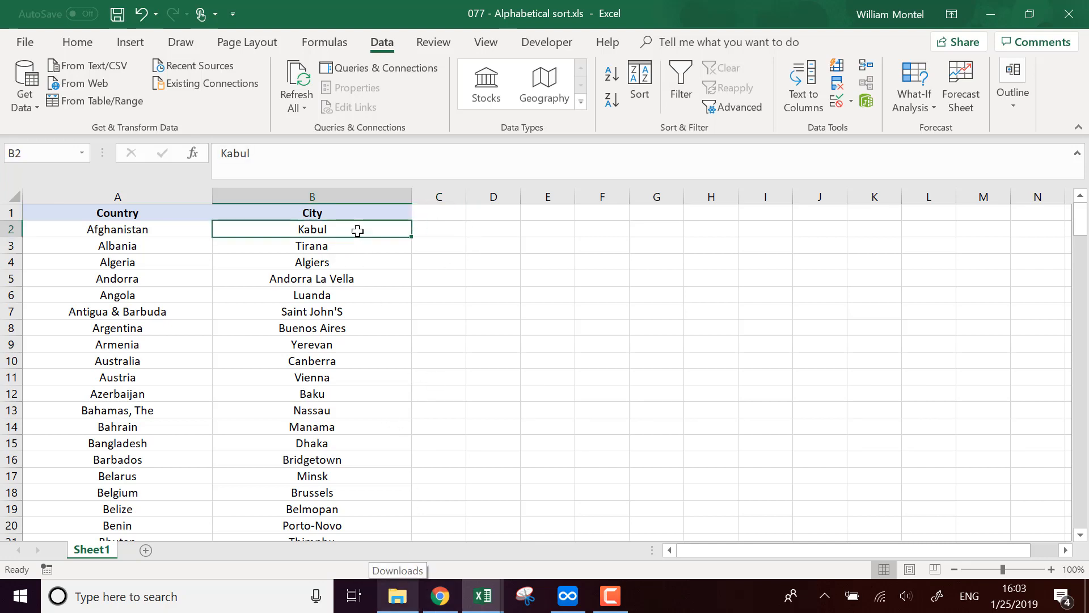
{"action": "left_click", "coordinate": [439, 228]}
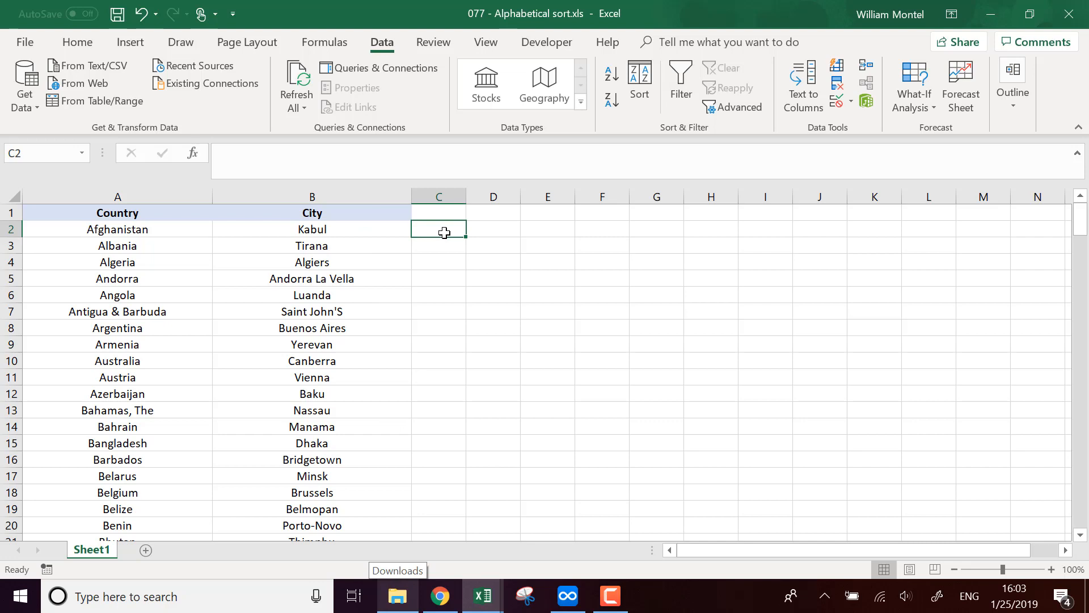
Type =COUNTIF(B:B,"<="&B2) into C2, referencing column B and cell B2.
{"action": "type", "text": "="}
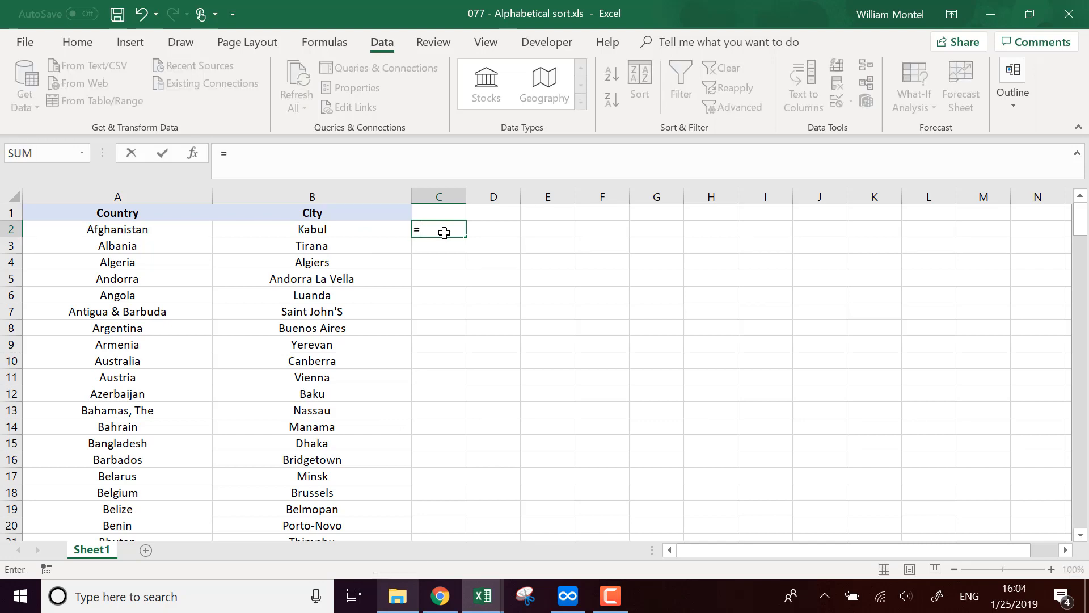
{"action": "type", "text": "countif"}
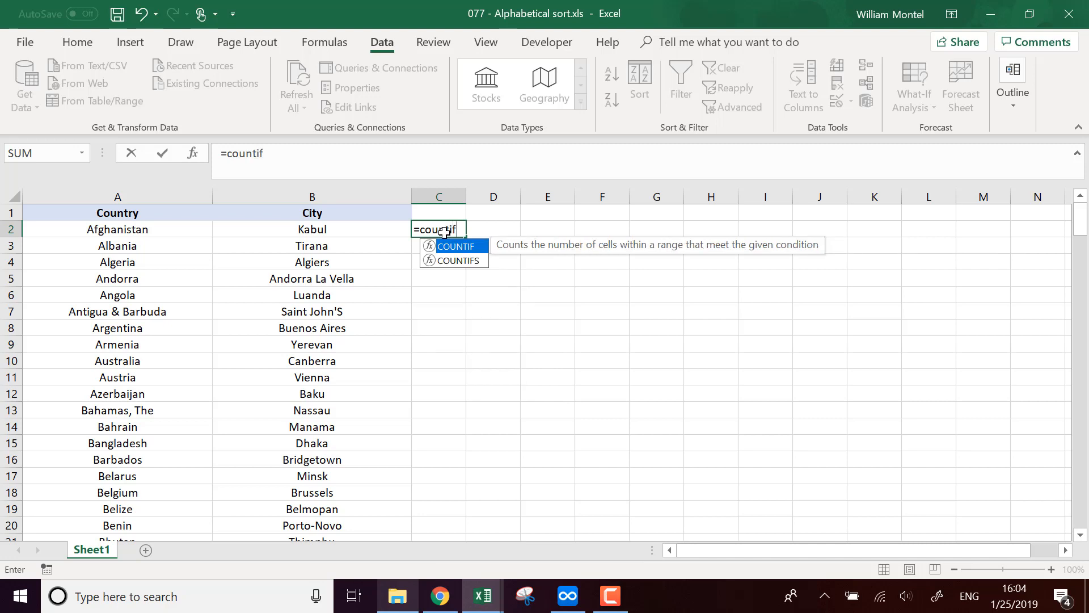
{"action": "type", "text": "("}
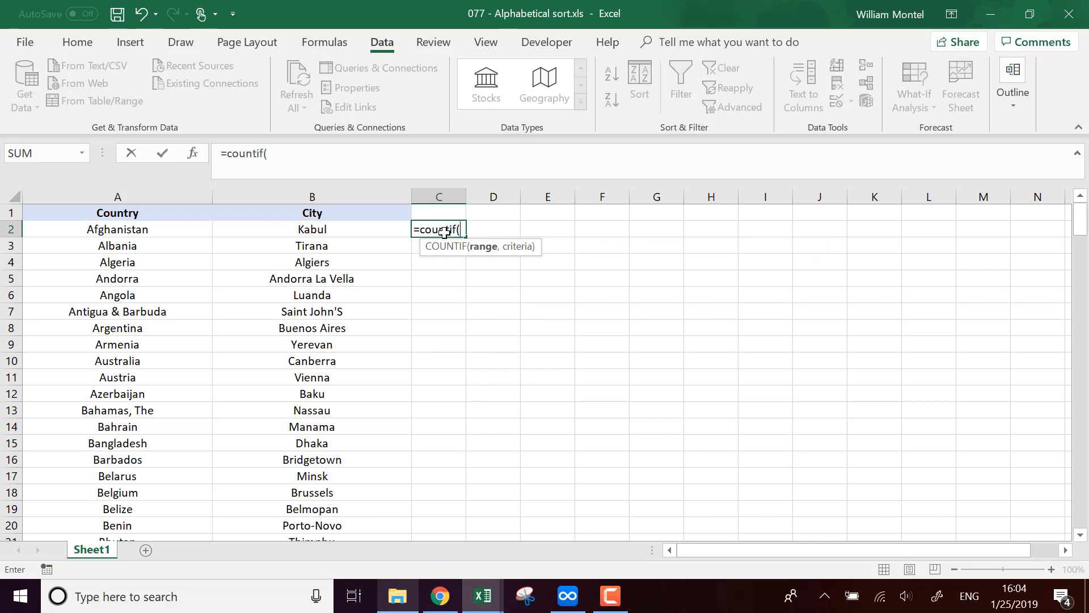
{"action": "mouse_move", "coordinate": [436, 252]}
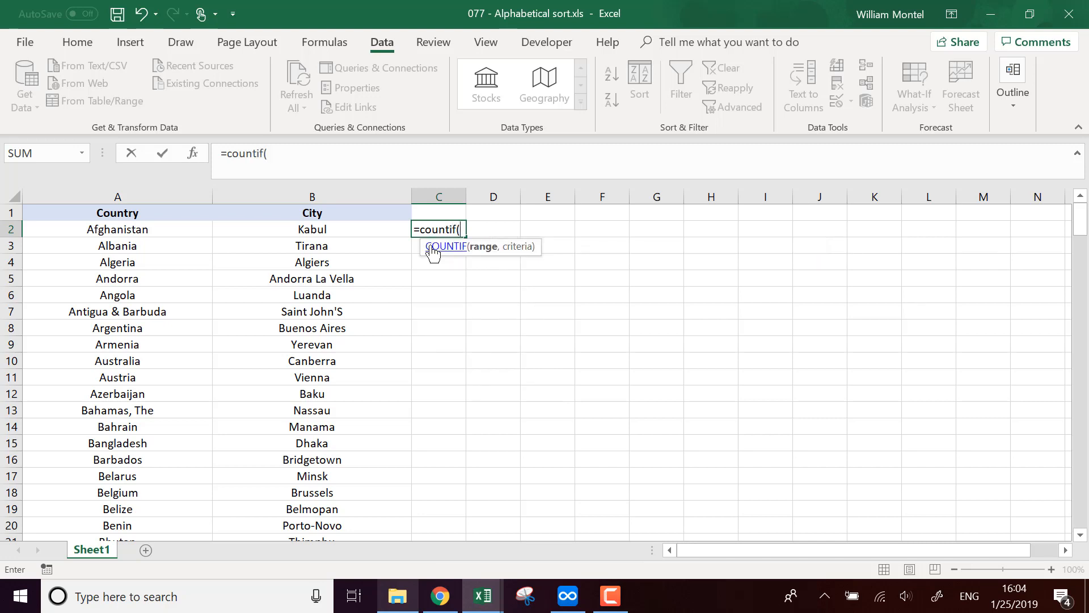
{"action": "mouse_move", "coordinate": [341, 231]}
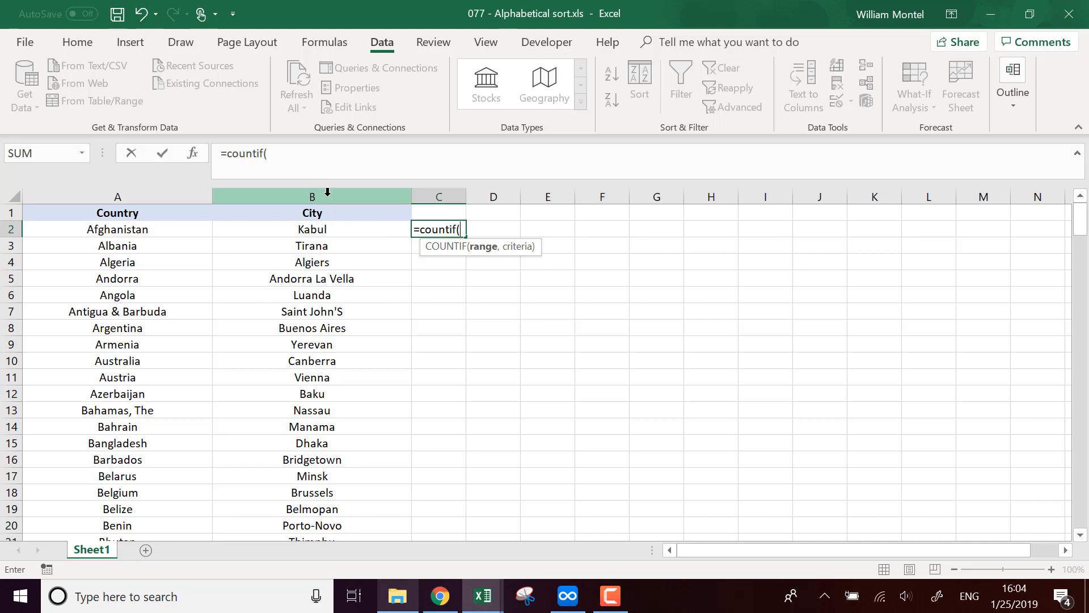
{"action": "left_click", "coordinate": [312, 197]}
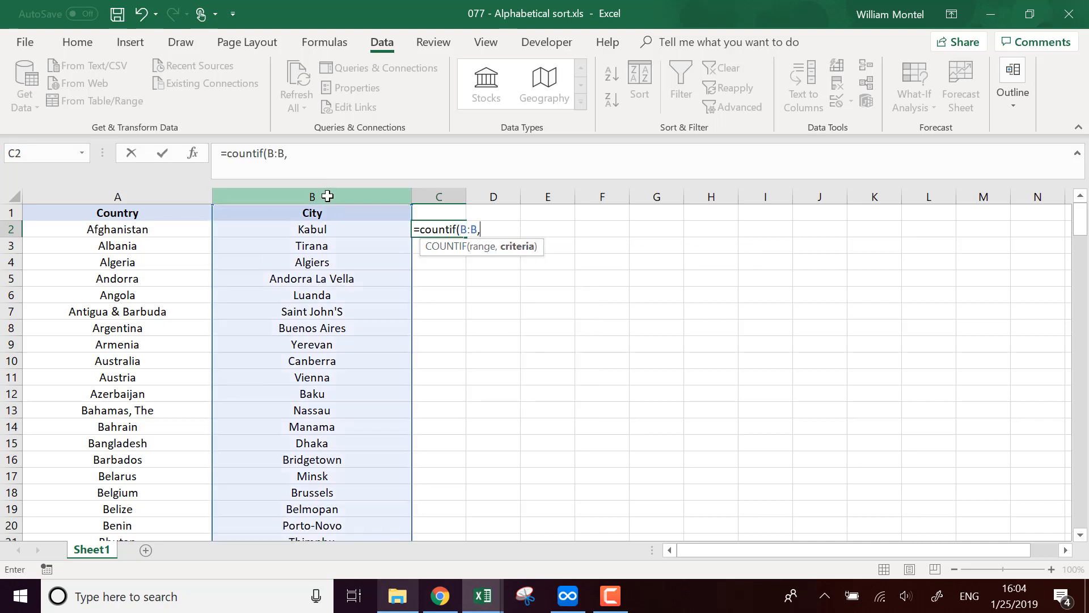
{"action": "type", "text": "\""}
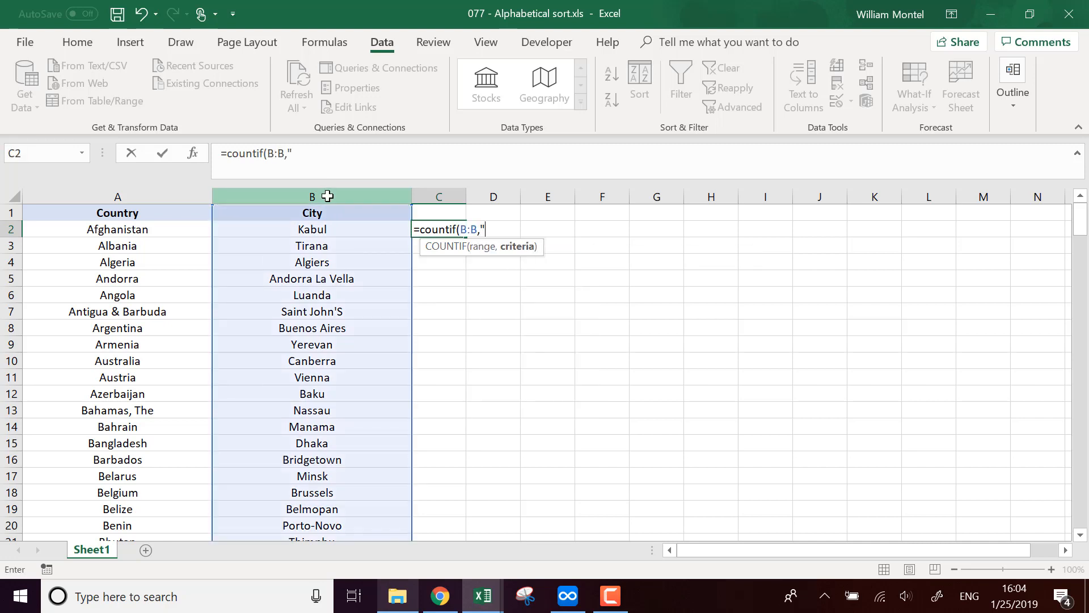
{"action": "type", "text": "<="}
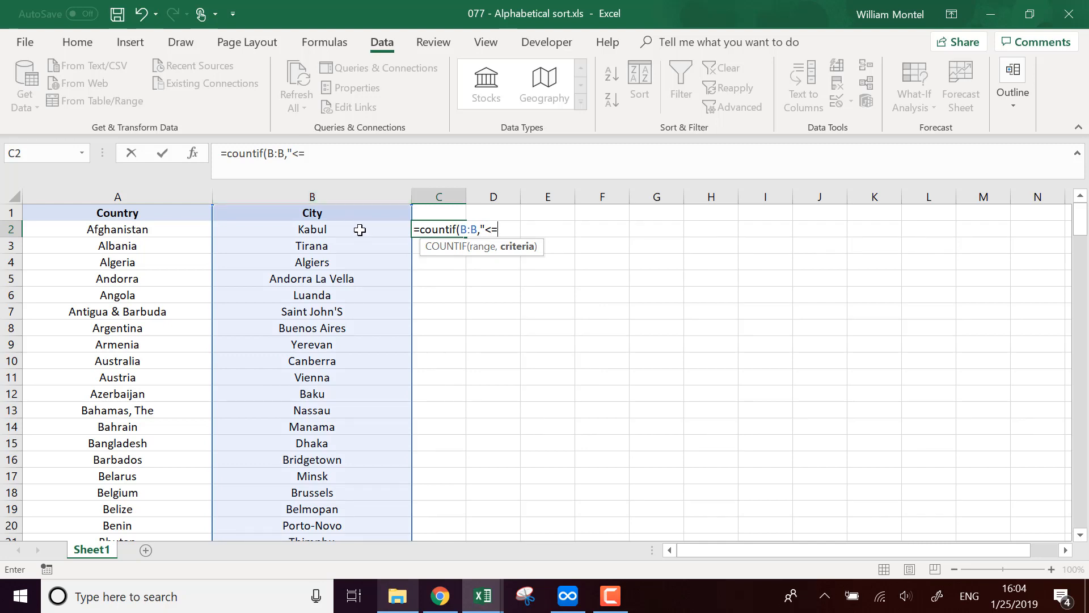
{"action": "type", "text": "\"&"}
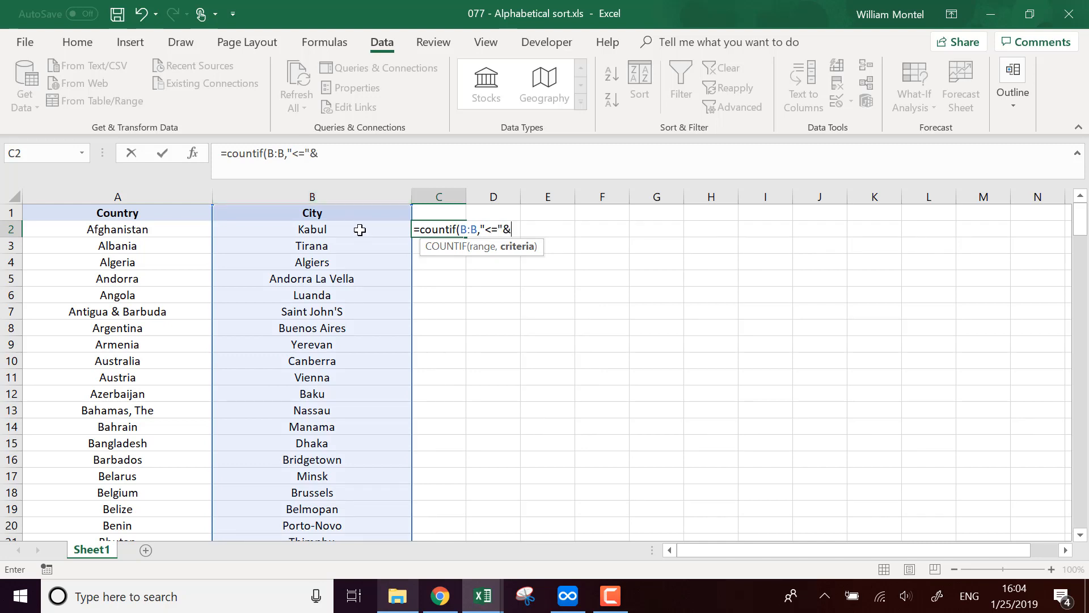
{"action": "left_click", "coordinate": [312, 229]}
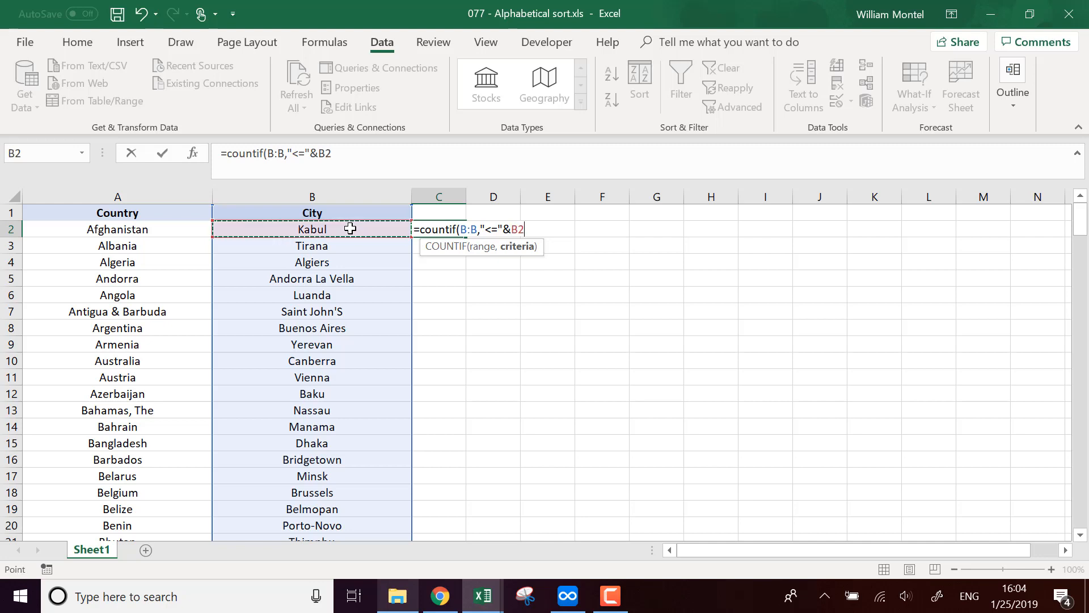
{"action": "type", "text": ")"}
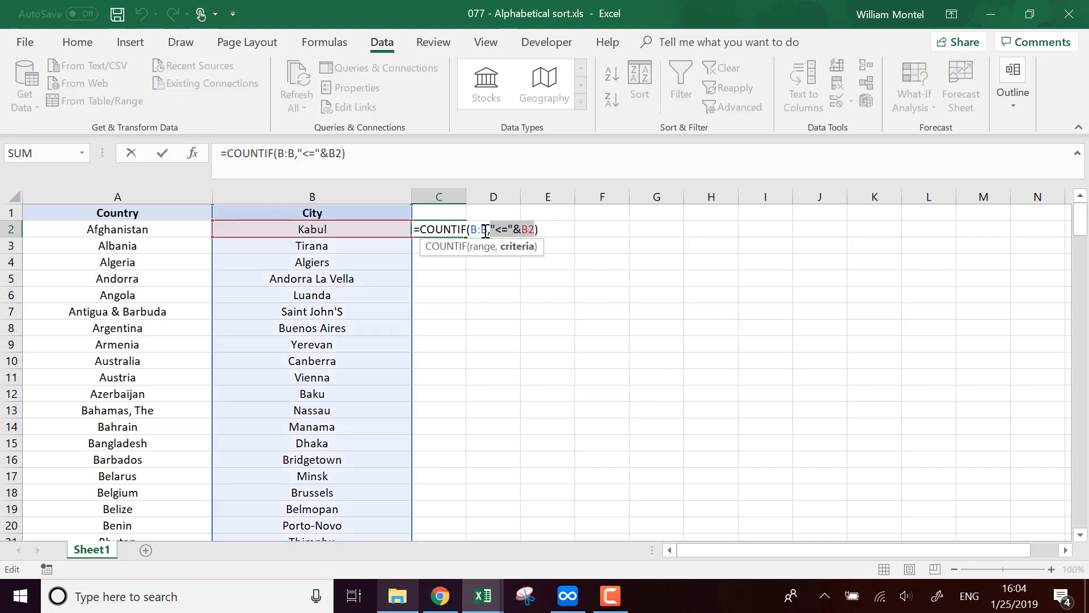
Confirm the COUNTIF formula (77 for Kabul) and fill it down column C.
{"action": "key", "text": "enter"}
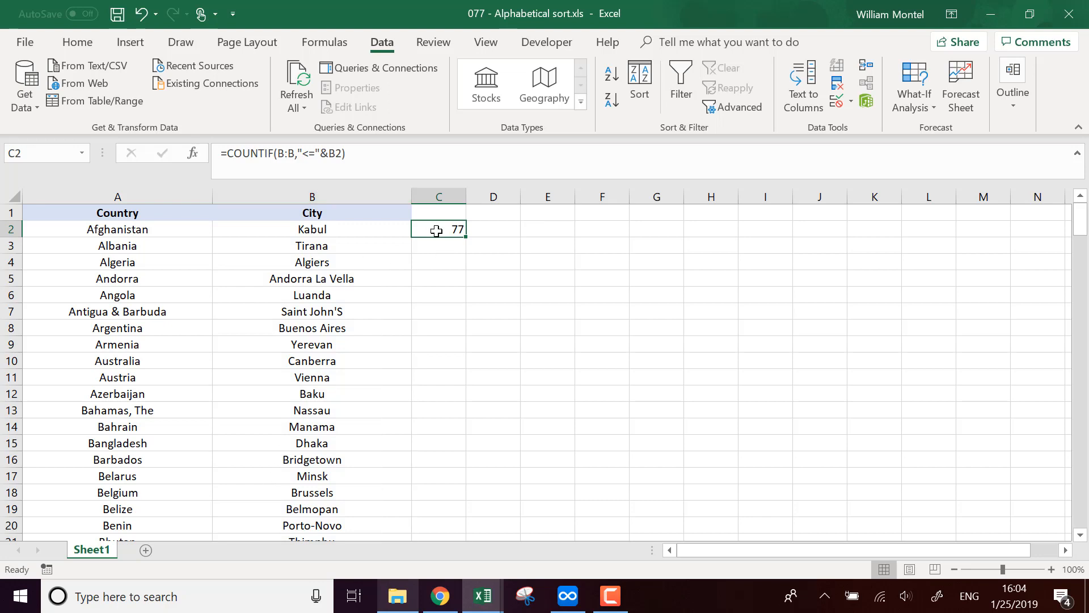
{"action": "double_click", "coordinate": [439, 229]}
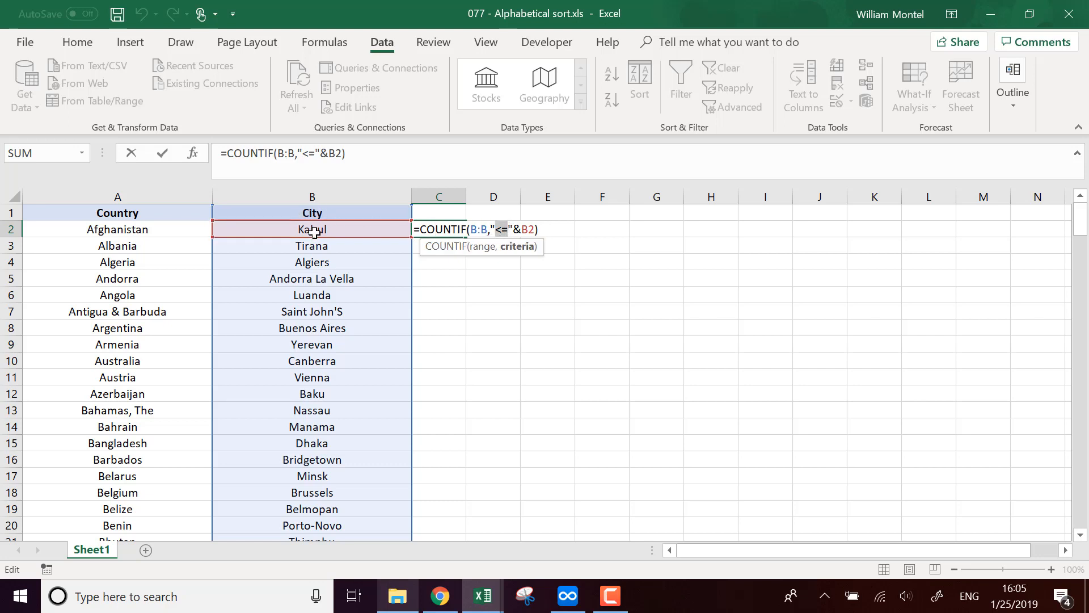
{"action": "mouse_move", "coordinate": [529, 216]}
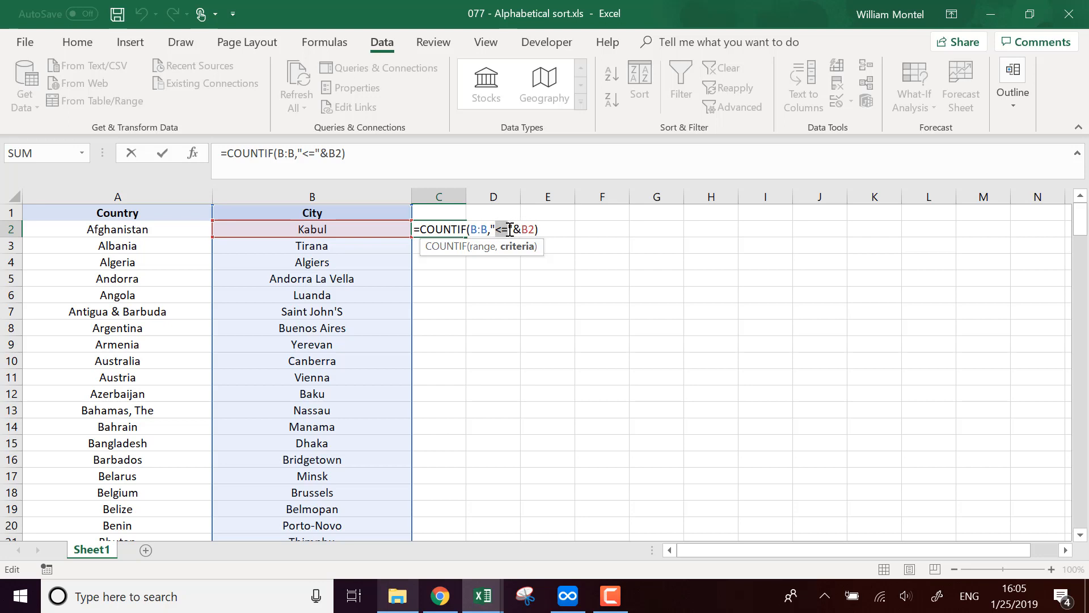
{"action": "key", "text": "Enter"}
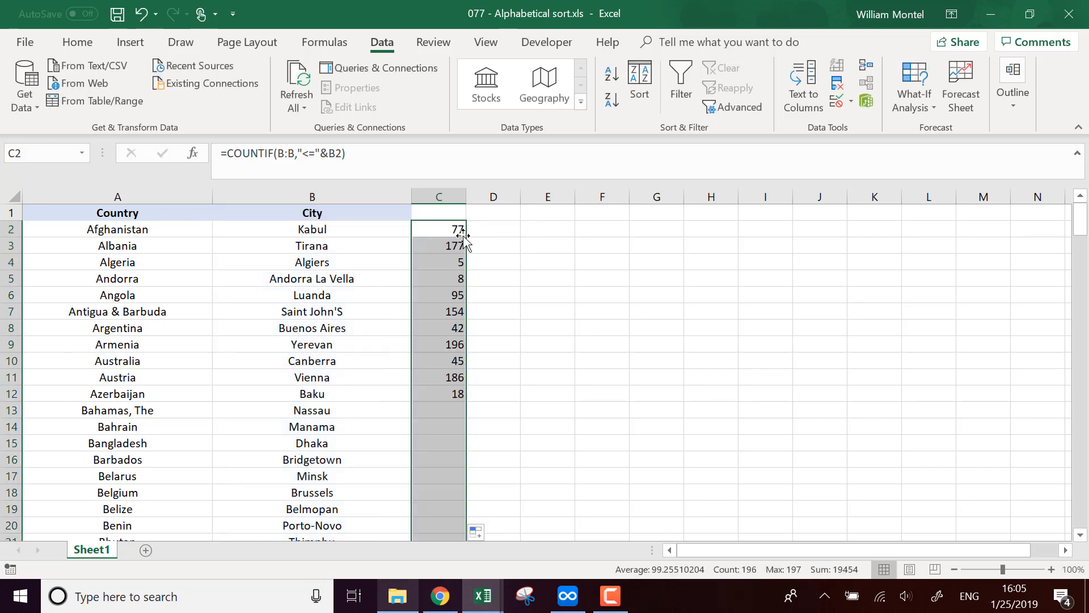
{"action": "scroll", "scroll_direction": "down", "scroll_amount": 3}
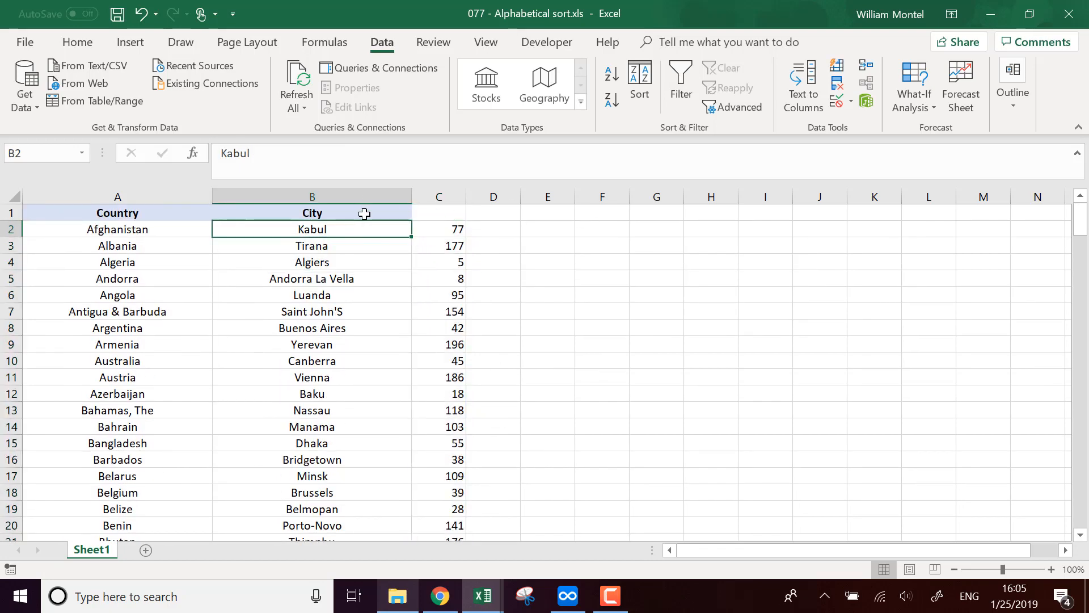
Put the City heading in H1, check C4's rank formula, and select H2.
{"action": "left_click", "coordinate": [710, 213]}
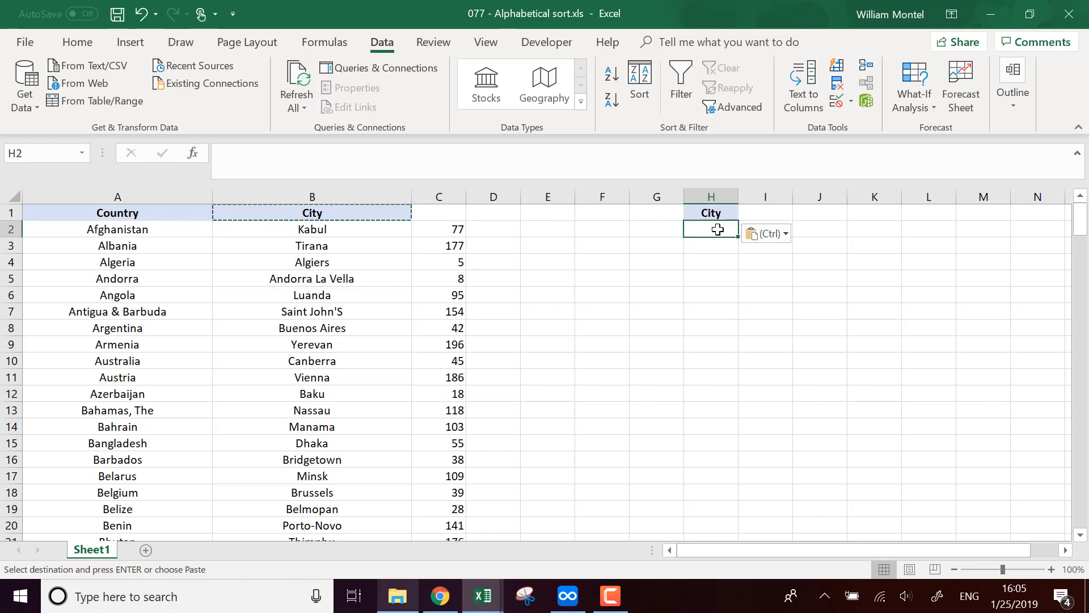
{"action": "type", "text": "="}
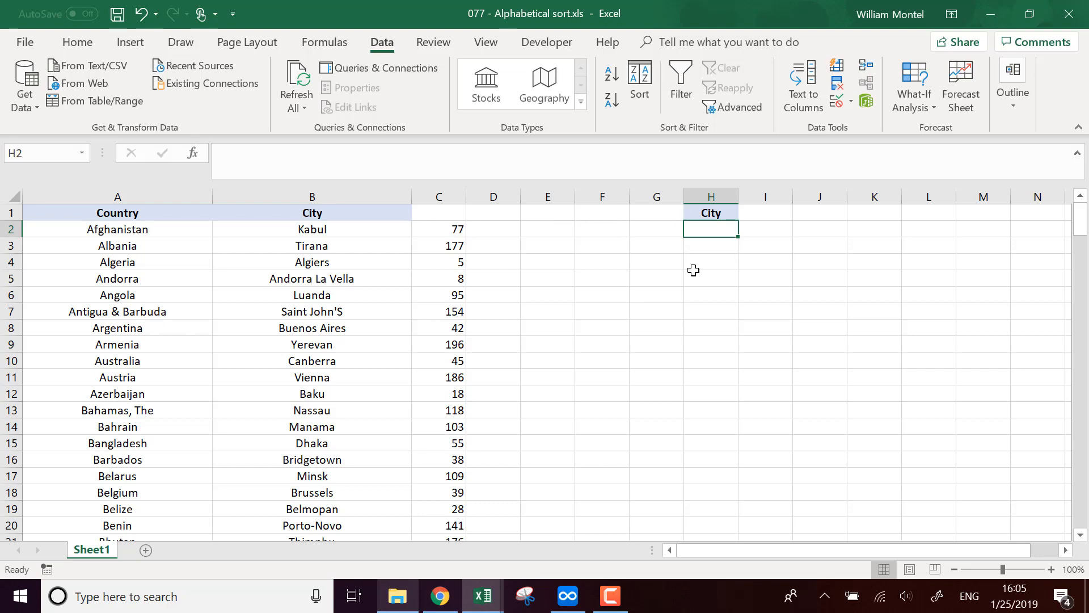
{"action": "left_click", "coordinate": [439, 262]}
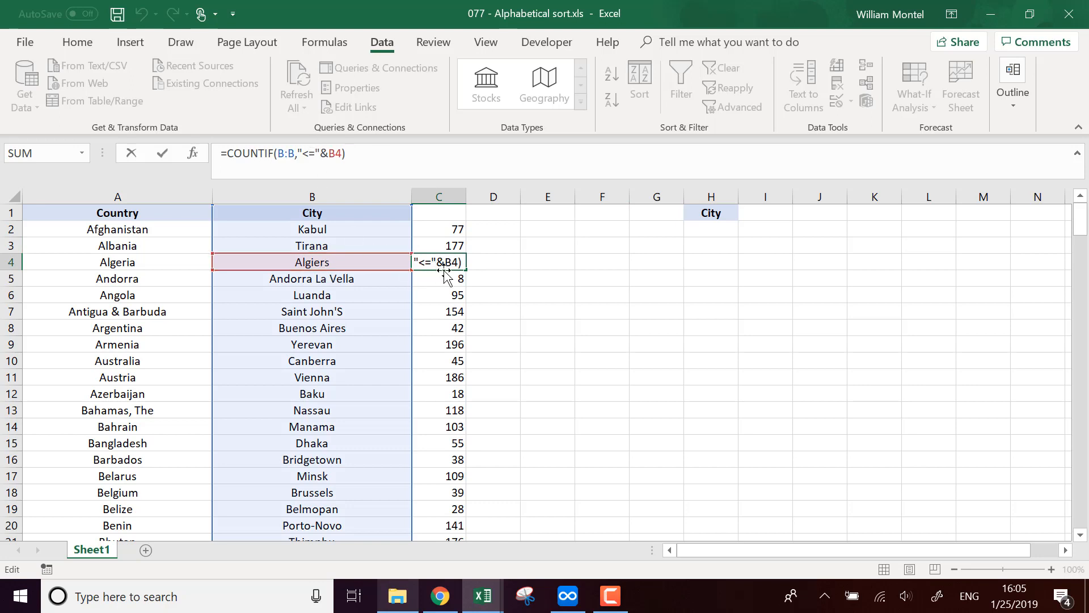
{"action": "key", "text": "Enter"}
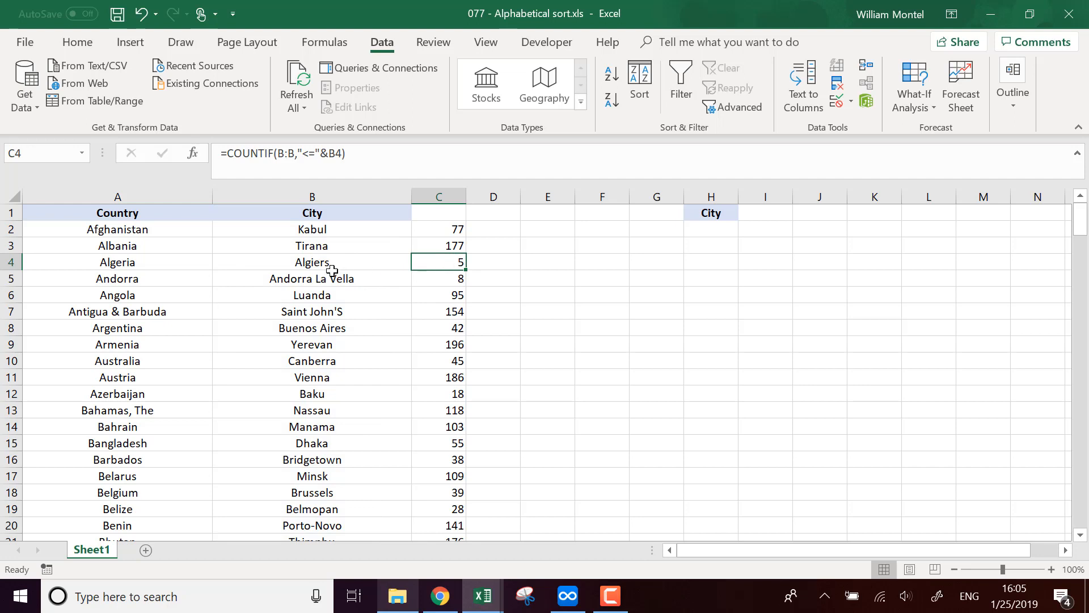
{"action": "mouse_move", "coordinate": [327, 271]}
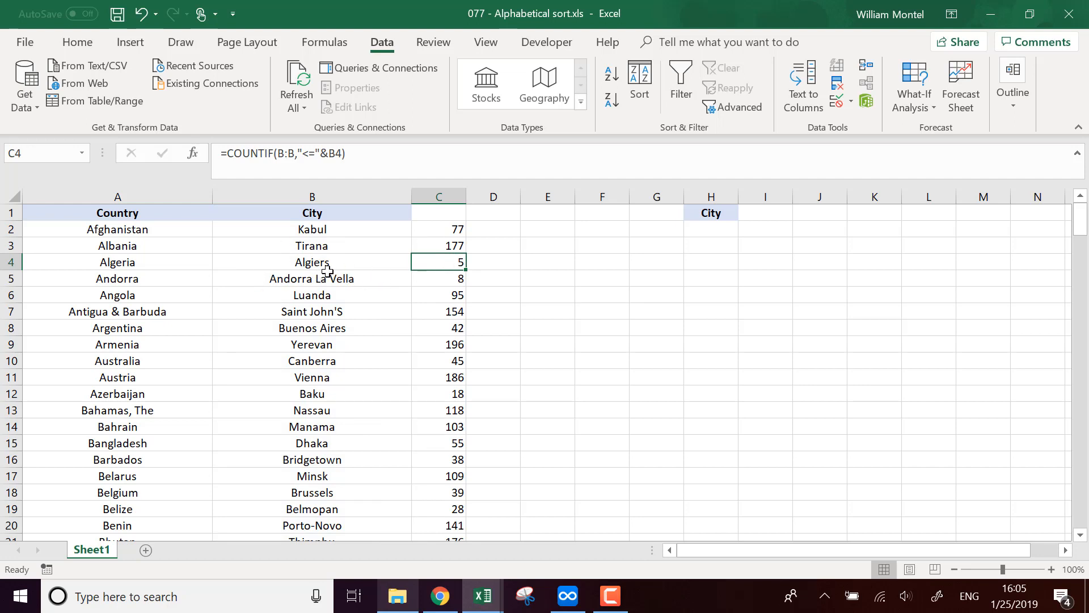
{"action": "left_click", "coordinate": [710, 230]}
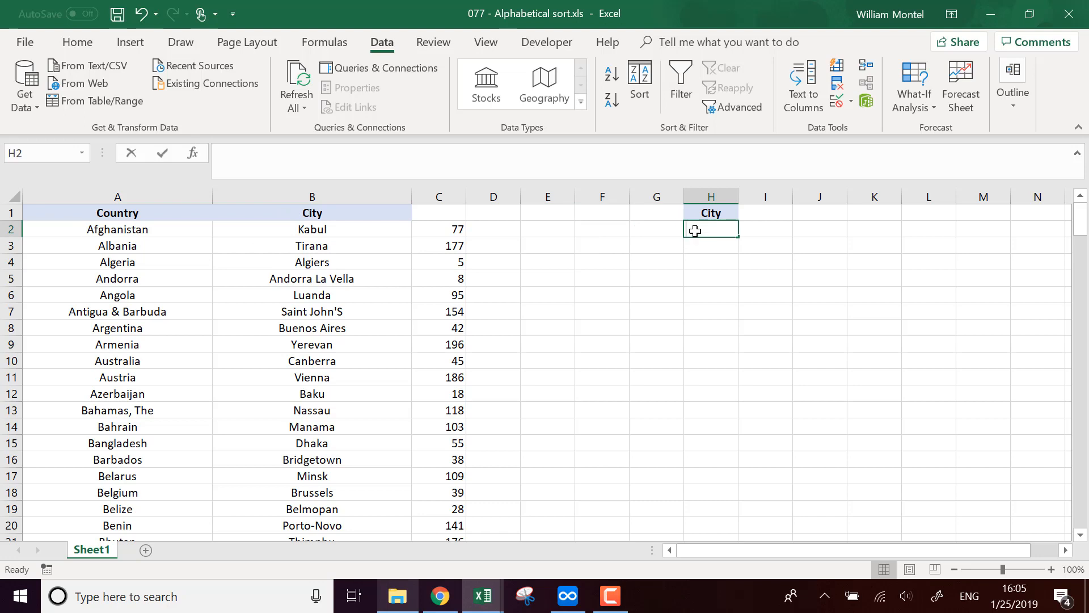
Enter =SMALL(C:C,ROW()-1) in H2 and fill it down, listing ranks 1 to 16.
{"action": "type", "text": "=SMALL("}
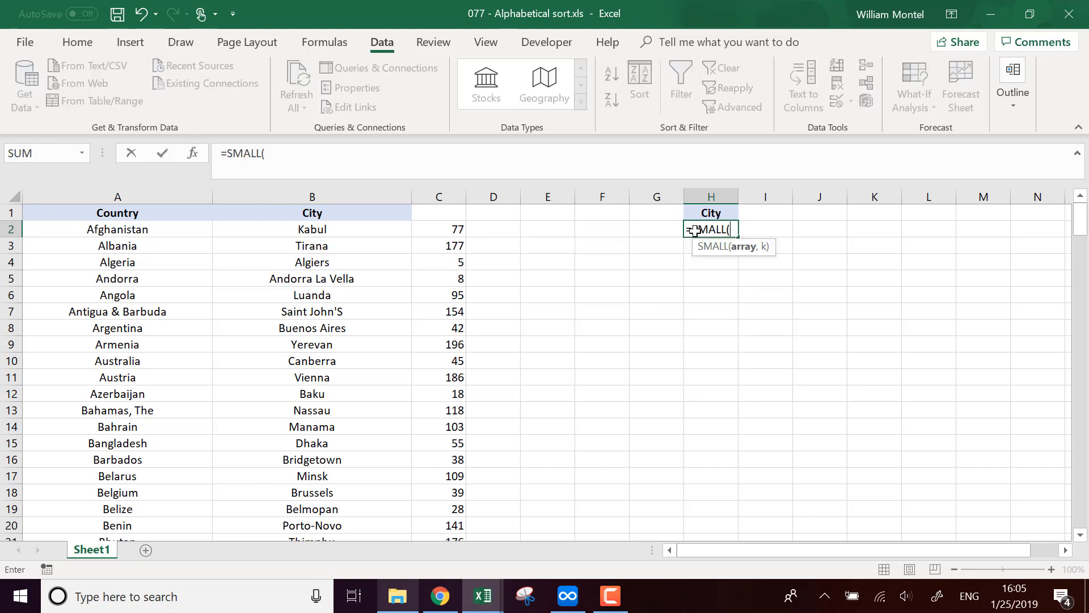
{"action": "mouse_move", "coordinate": [448, 250]}
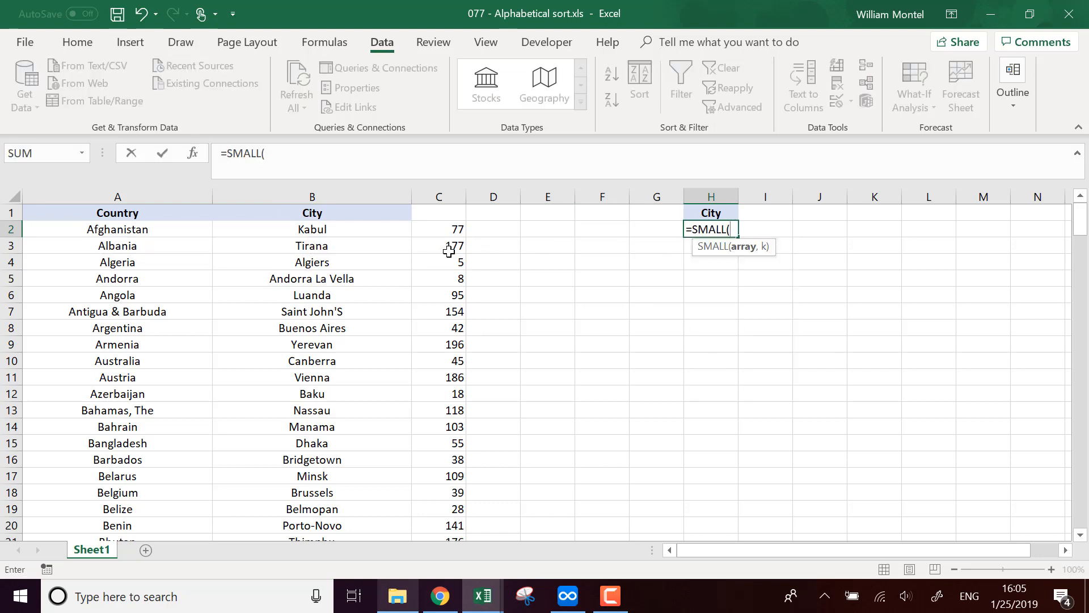
{"action": "left_click", "coordinate": [312, 196]}
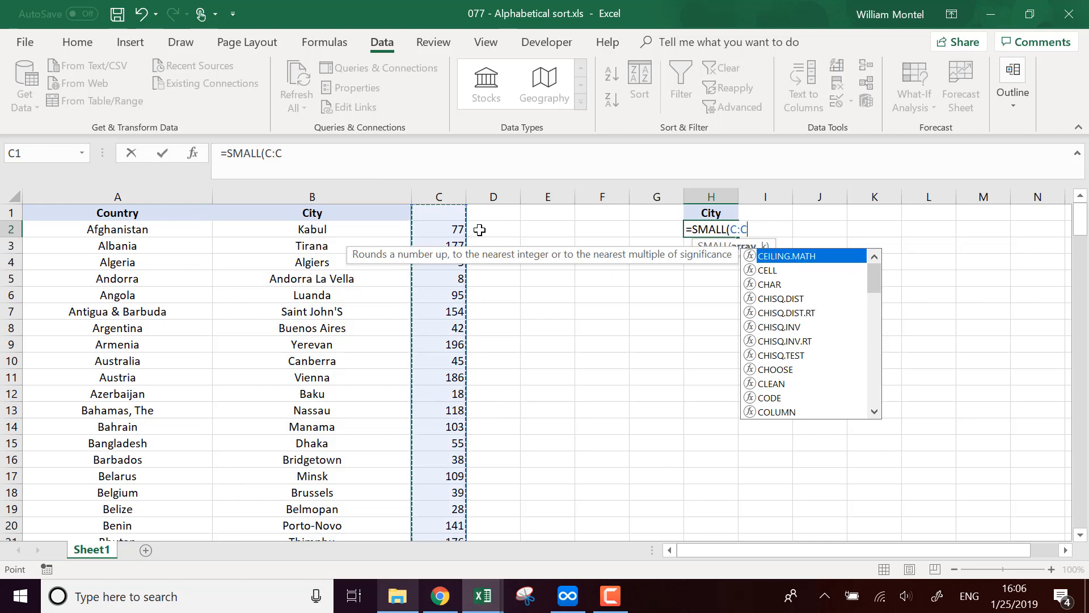
{"action": "type", "text": ","}
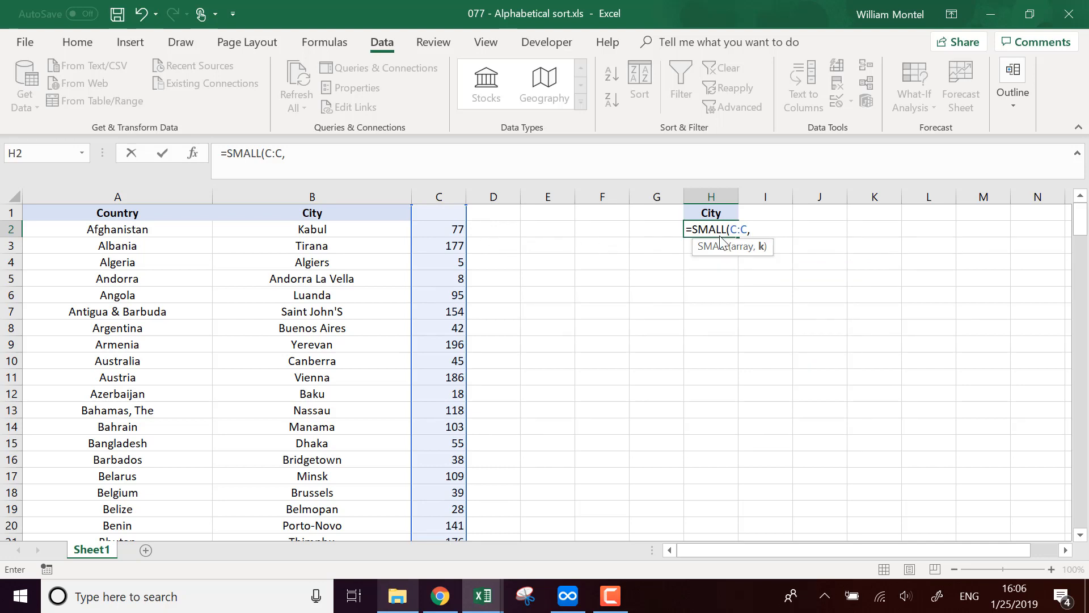
{"action": "mouse_move", "coordinate": [770, 248]}
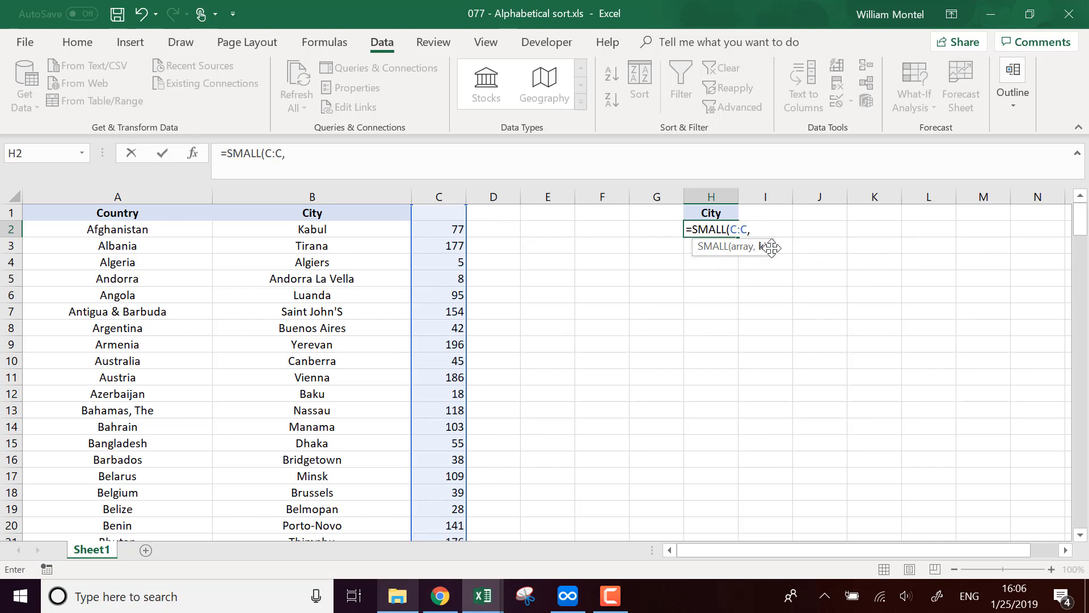
{"action": "type", "text": "row"}
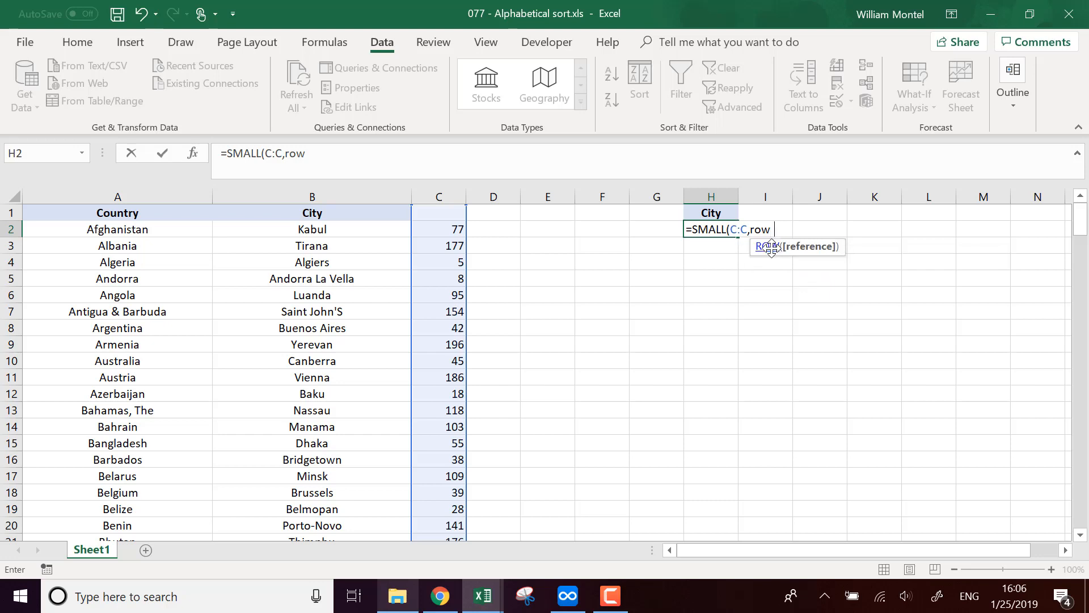
{"action": "type", "text": "()-1"}
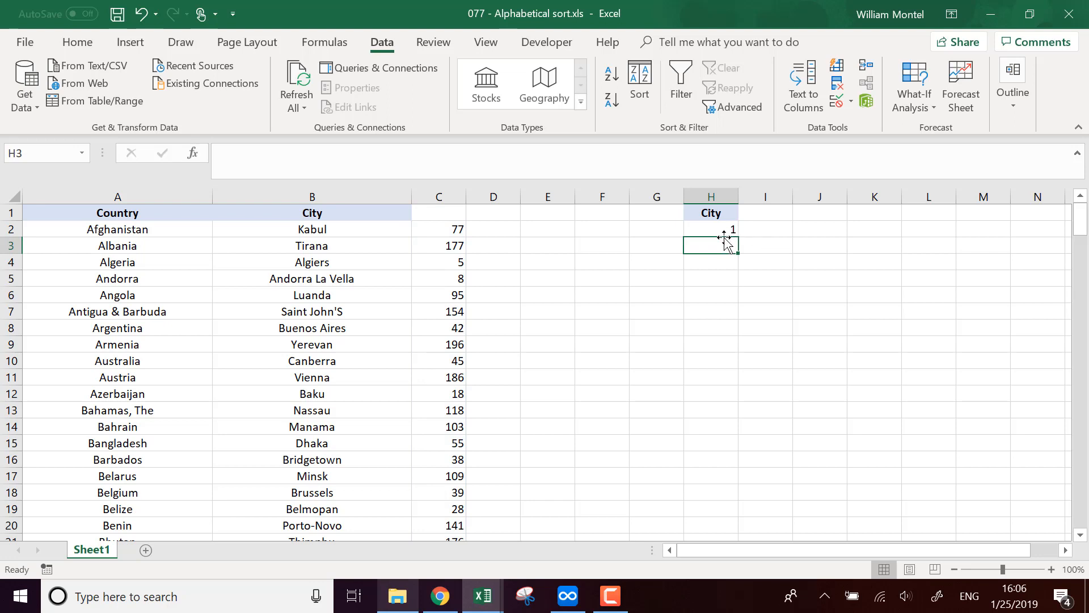
{"action": "left_click_drag", "start_coordinate": [731, 236], "coordinate": [731, 482]}
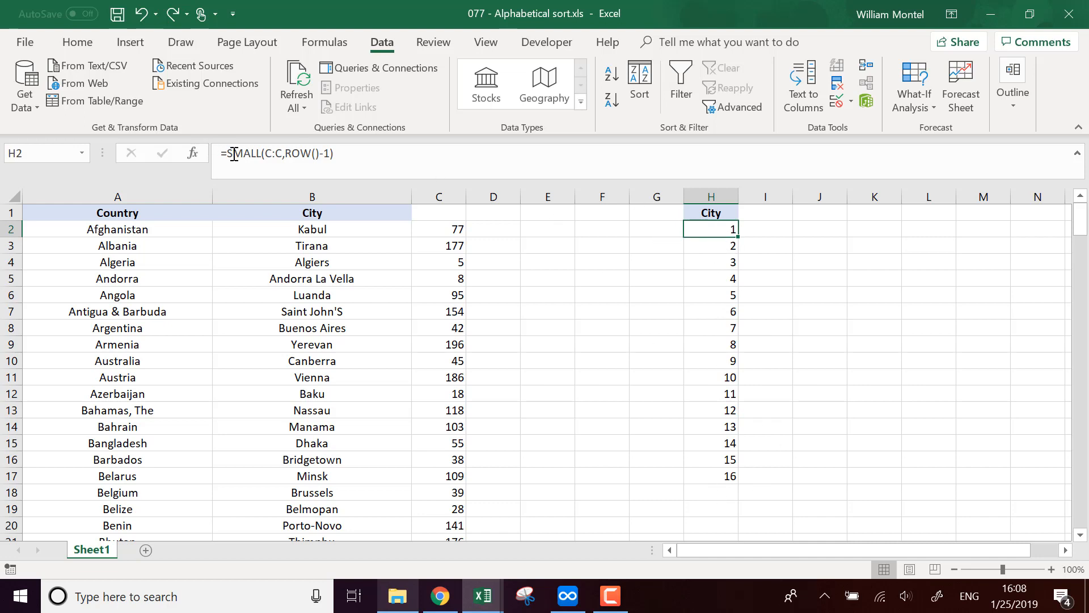
Change H2 to =INDEX(B:B,MATCH(SMALL(C:C,ROW()-1),C:C,0)) and fill down to H17.
{"action": "type", "text": "i"}
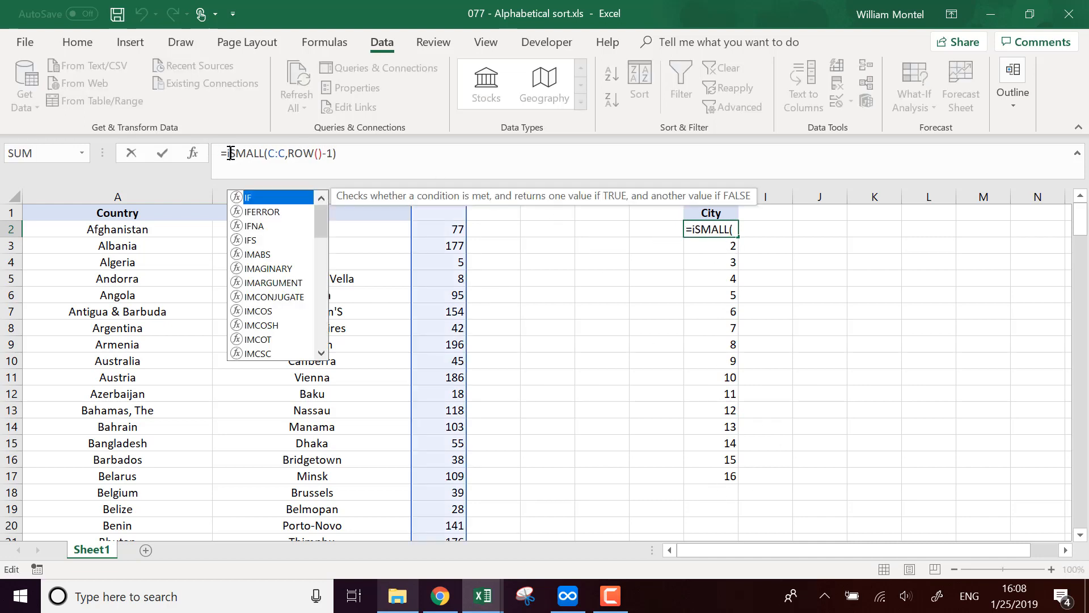
{"action": "type", "text": "index("}
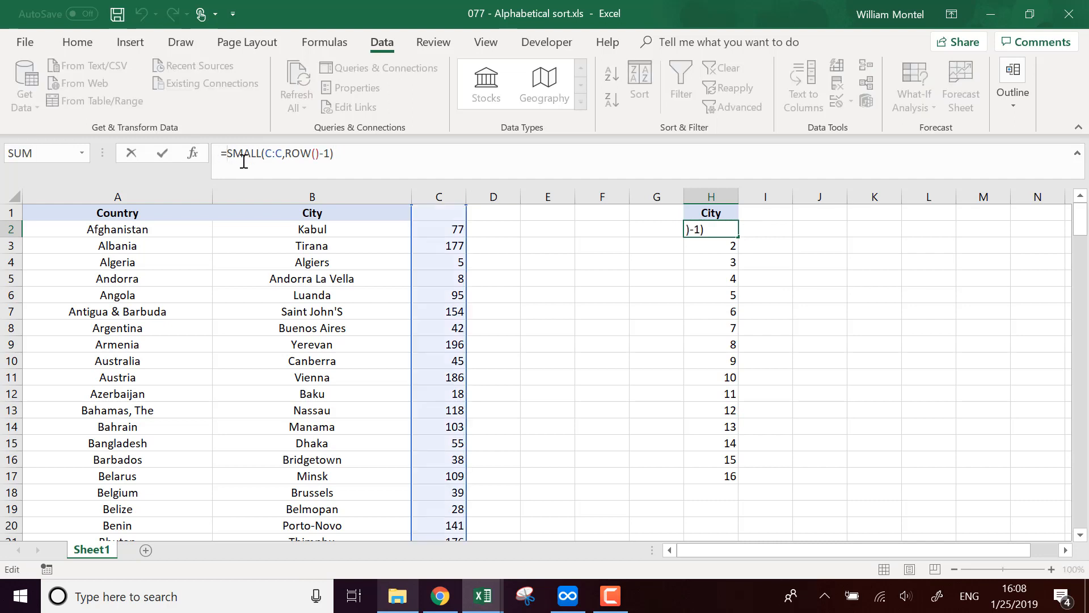
{"action": "type", "text": "index(B:B,"}
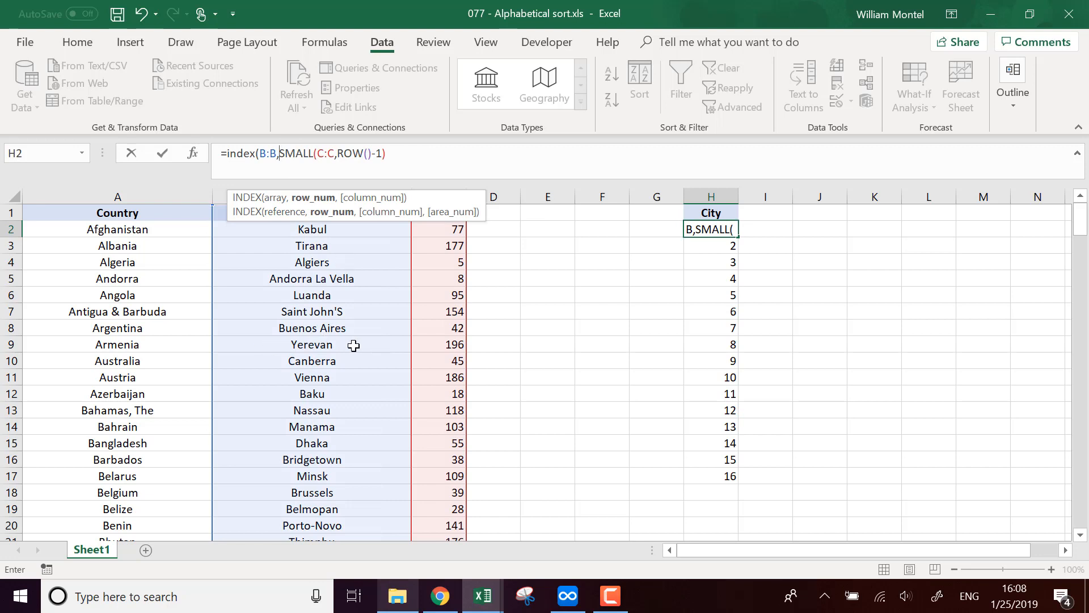
{"action": "type", "text": "match("}
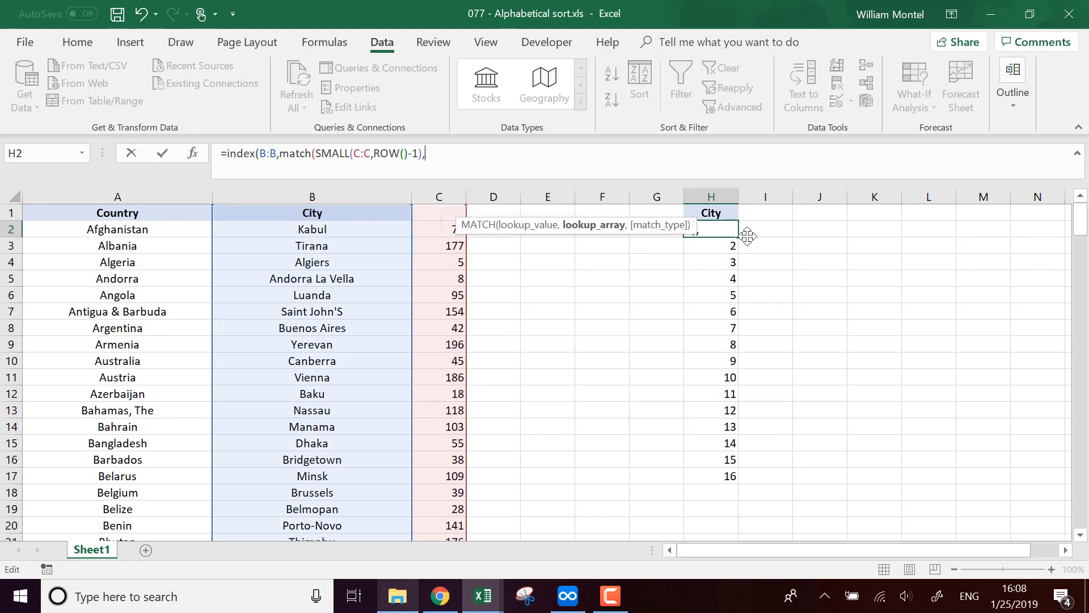
{"action": "type", "text": "C:C"}
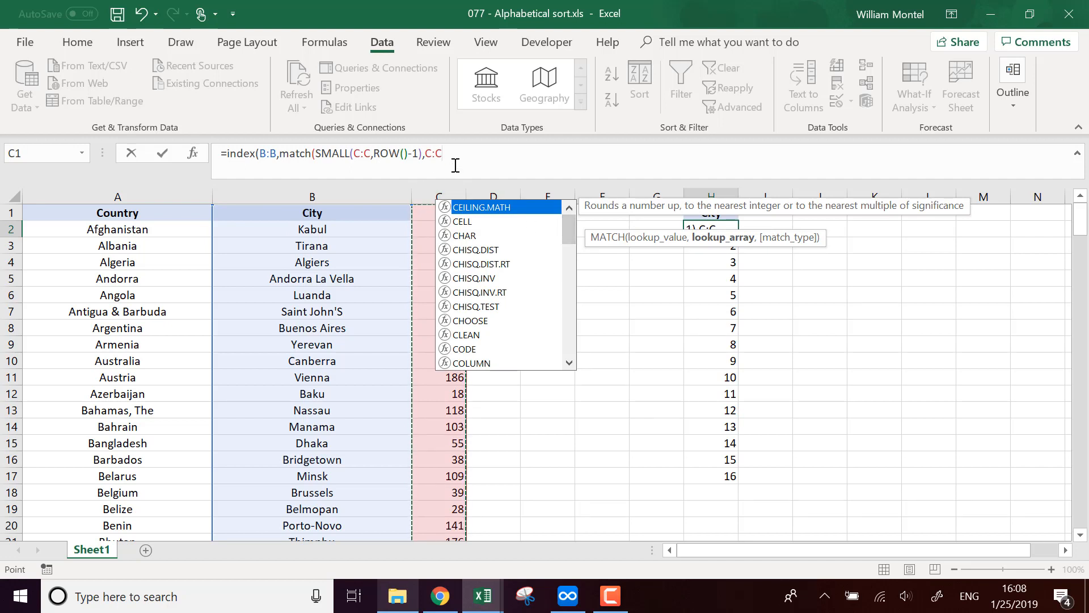
{"action": "type", "text": ","}
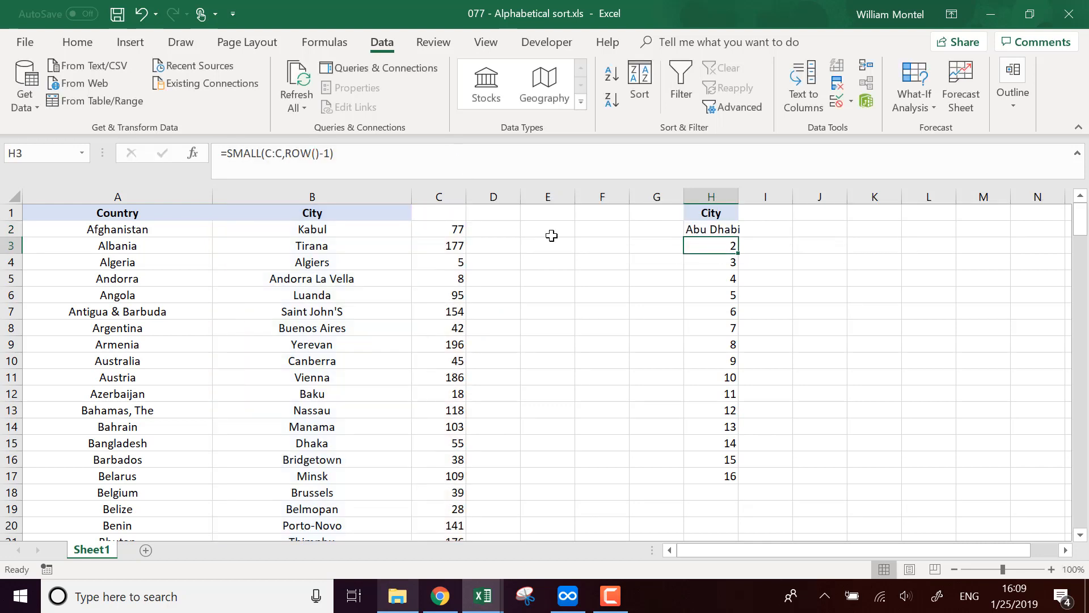
{"action": "left_click_drag", "start_coordinate": [711, 229], "coordinate": [711, 476]}
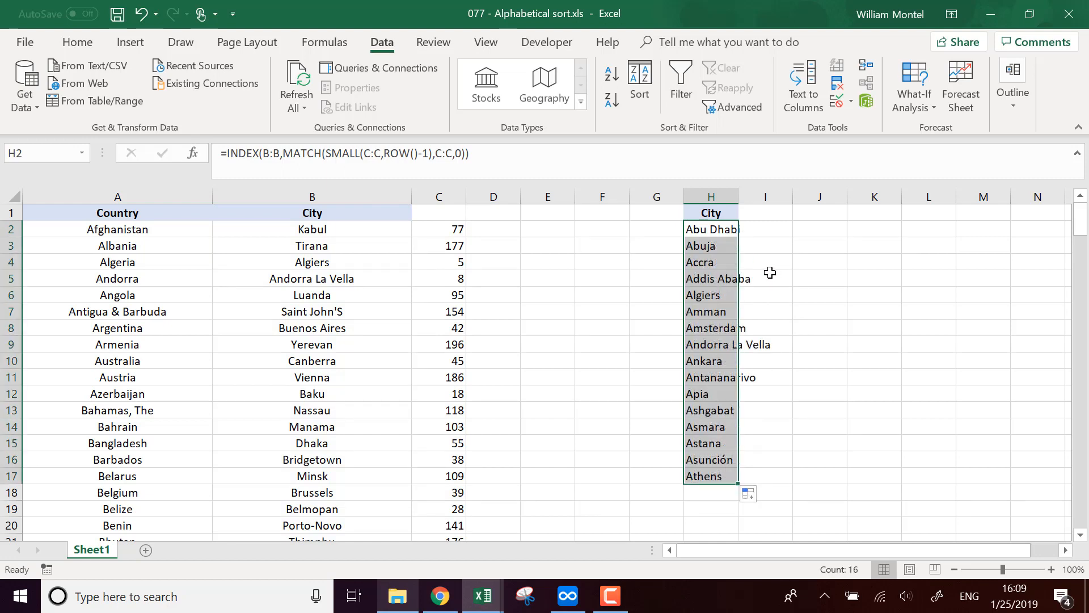
{"action": "mouse_move", "coordinate": [742, 197]}
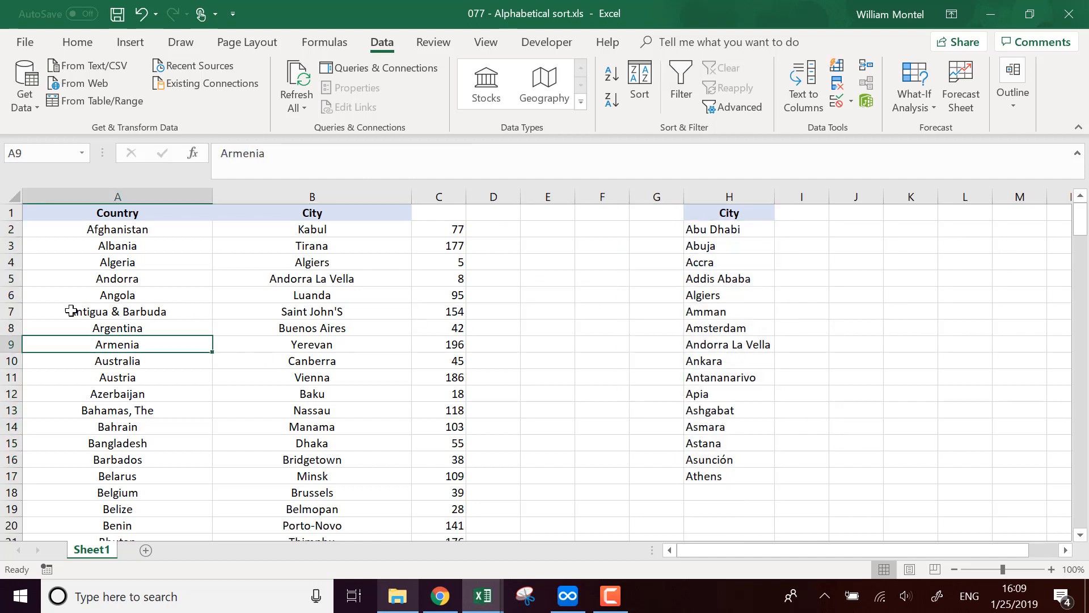
{"action": "mouse_move", "coordinate": [89, 295]}
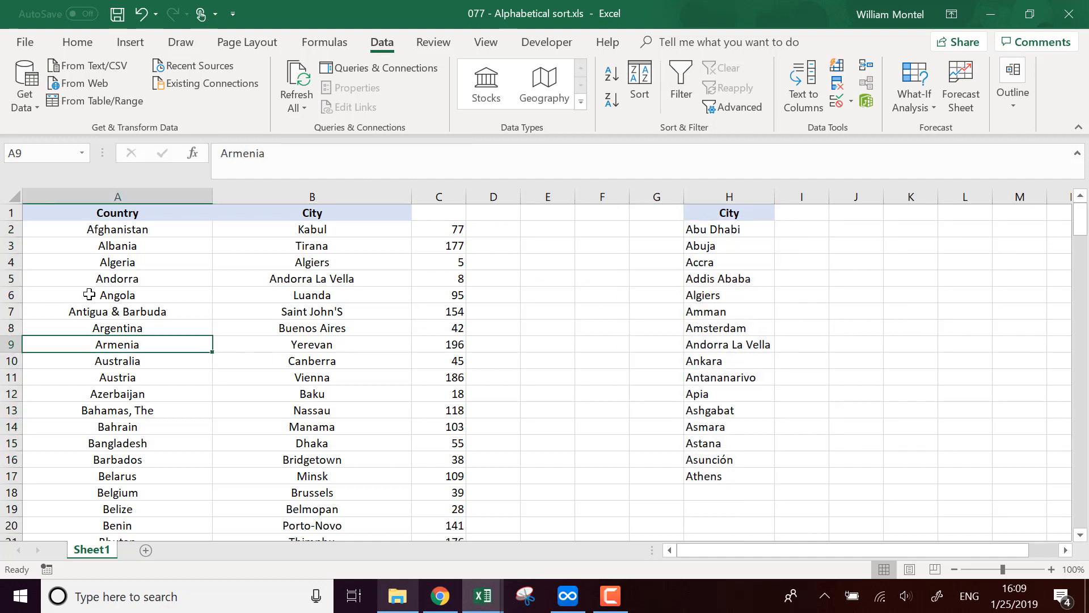
{"action": "mouse_move", "coordinate": [349, 317]}
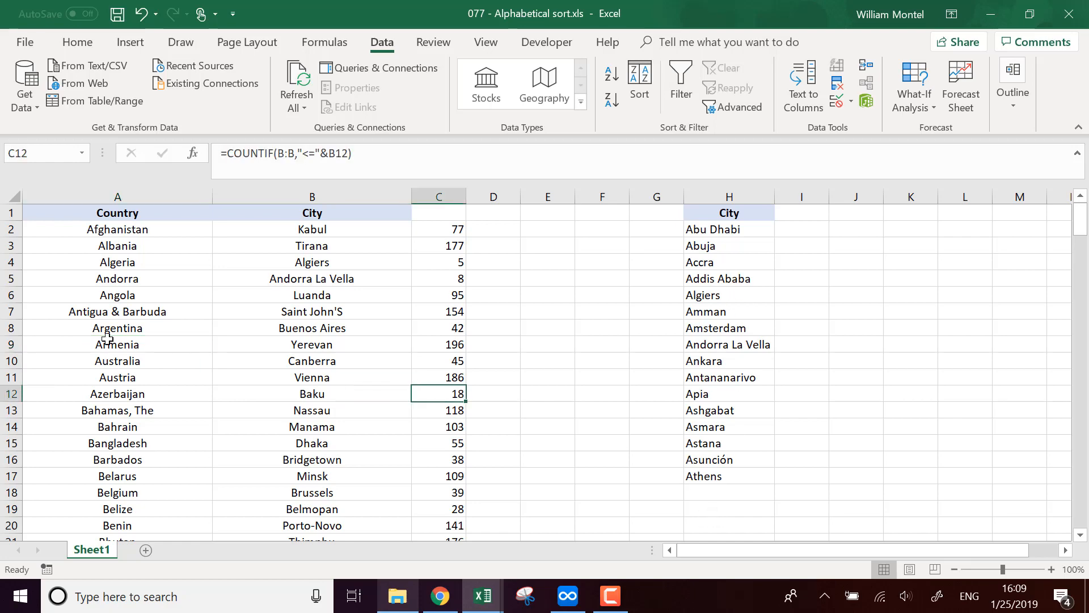
Select and delete the country rows below row 7, leaving six countries.
{"action": "left_click_drag", "start_coordinate": [117, 327], "coordinate": [455, 344]}
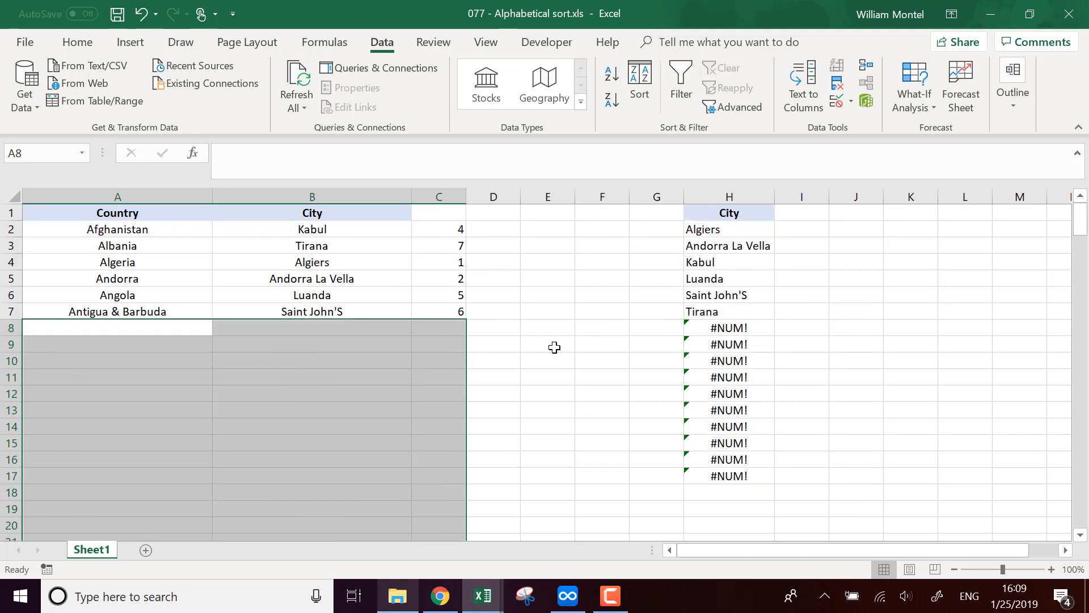
Enter New York in B8 and USA in A8 as a seventh entry.
{"action": "left_click", "coordinate": [313, 327]}
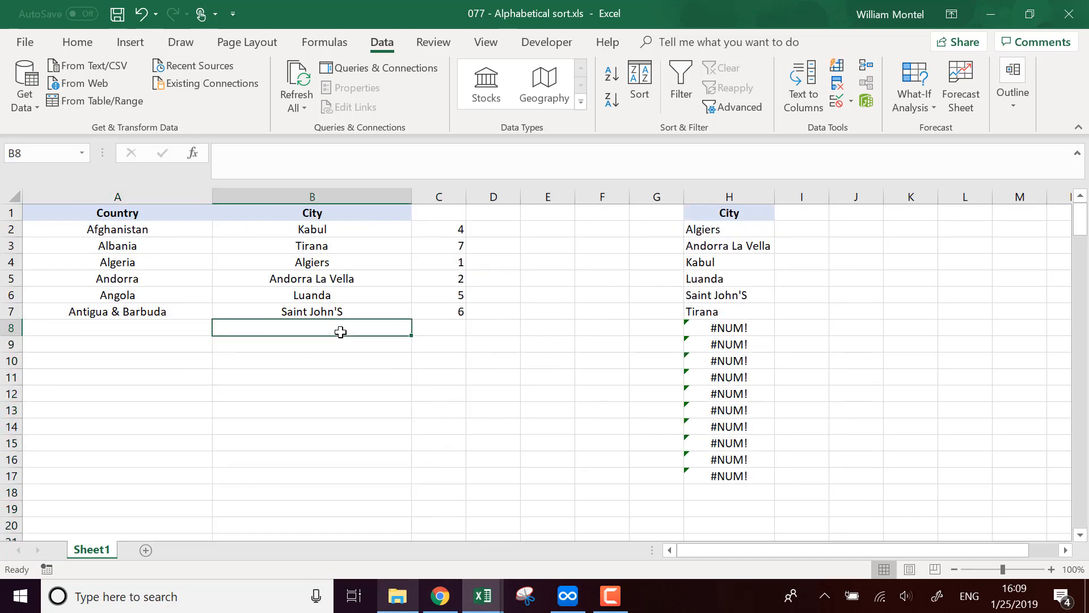
{"action": "type", "text": "New Y"}
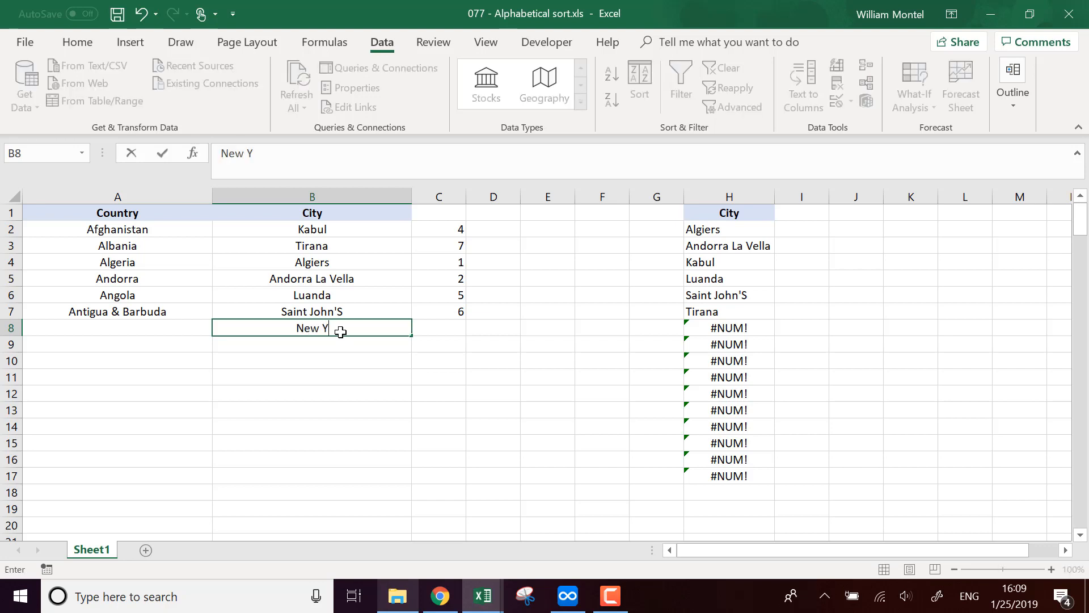
{"action": "key", "text": "enter"}
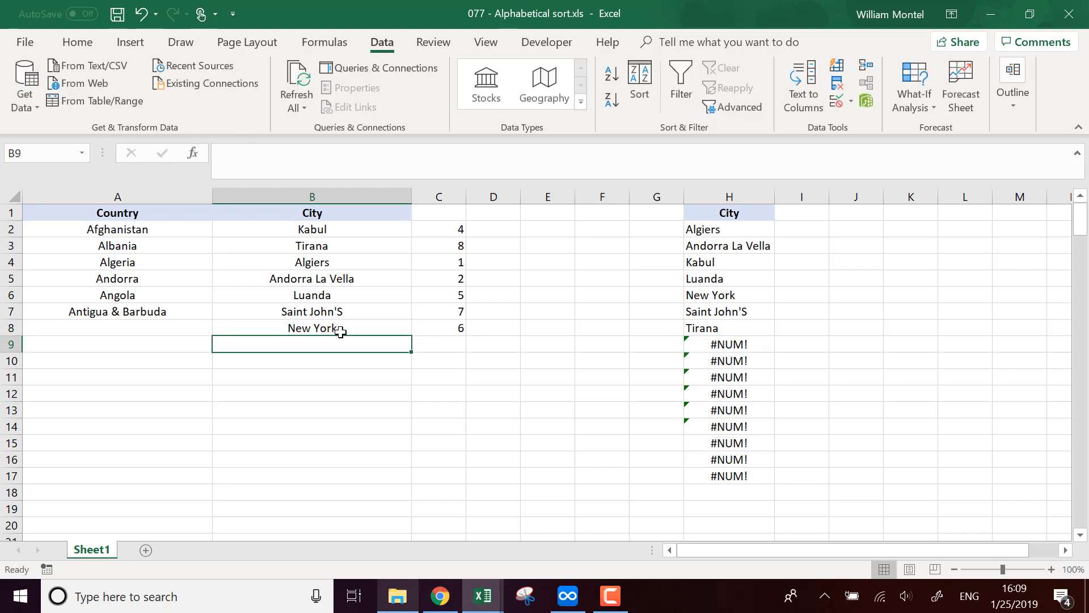
{"action": "mouse_move", "coordinate": [719, 239]}
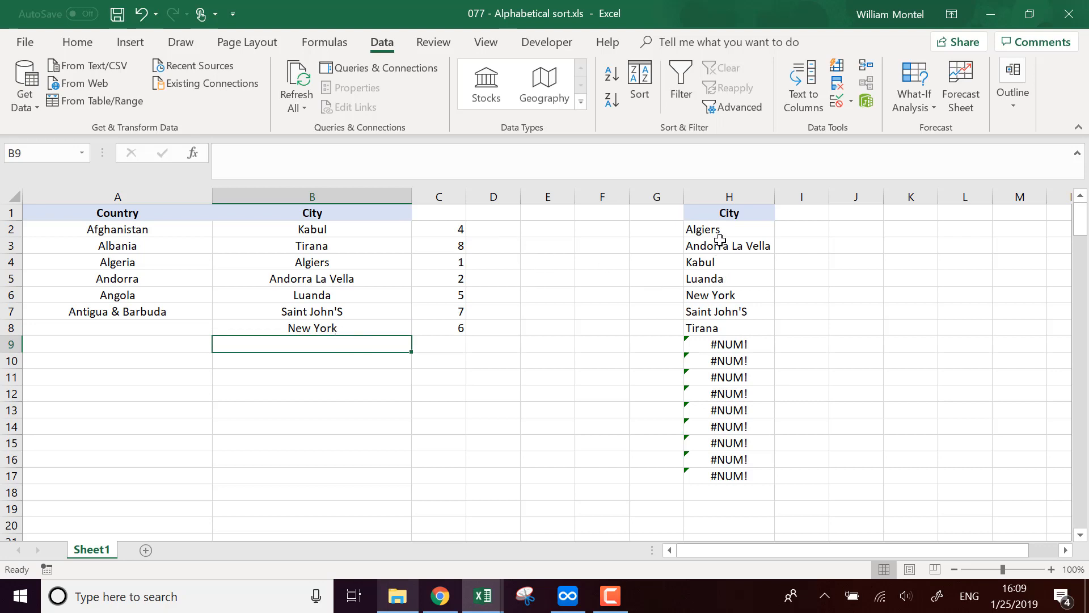
{"action": "mouse_move", "coordinate": [575, 378]}
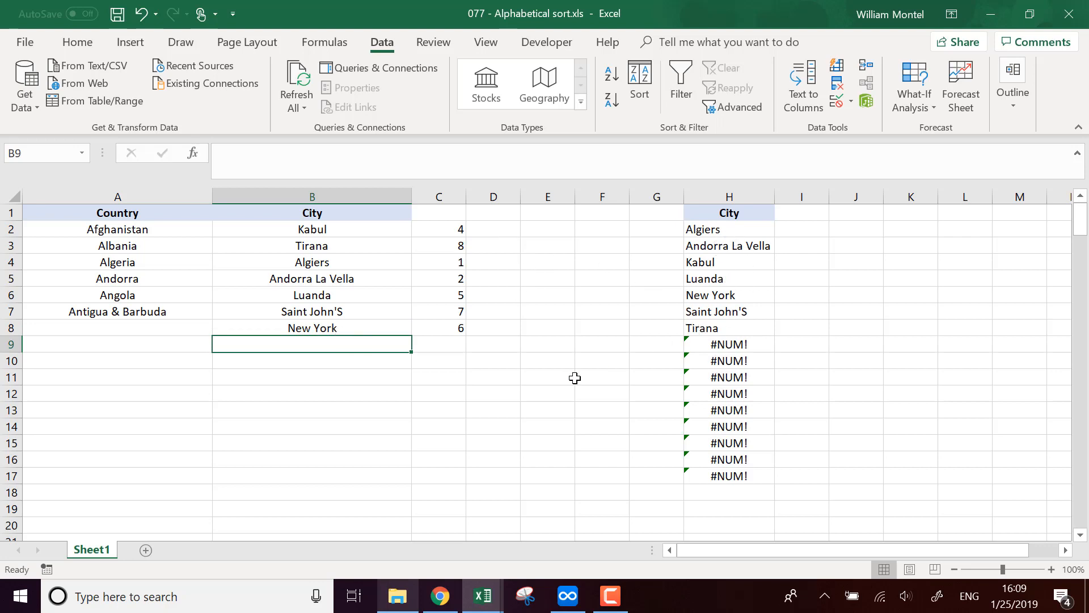
{"action": "left_click", "coordinate": [117, 328]}
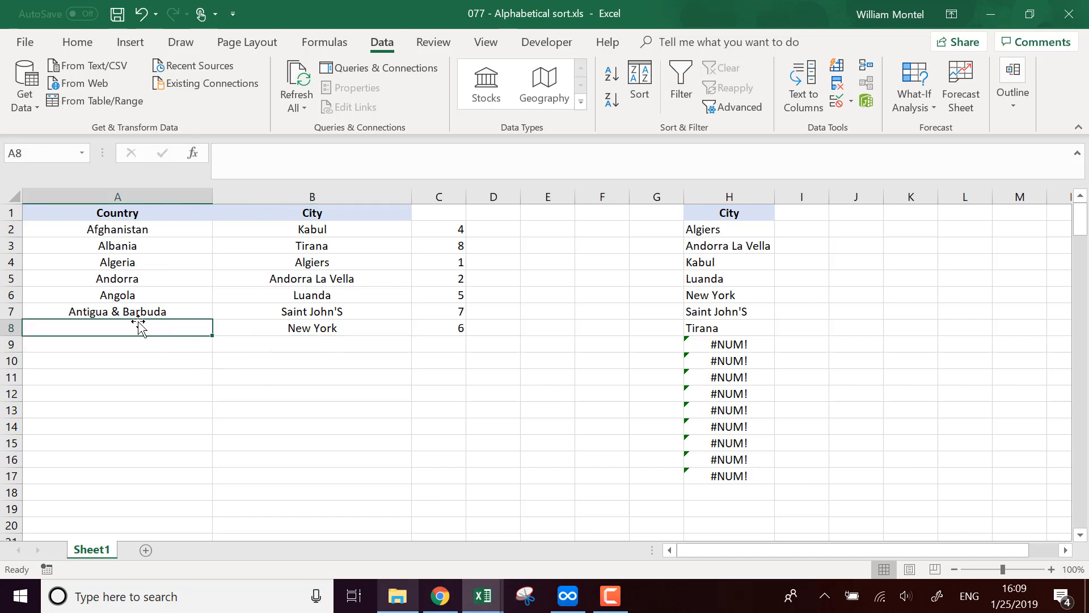
{"action": "type", "text": "USA"}
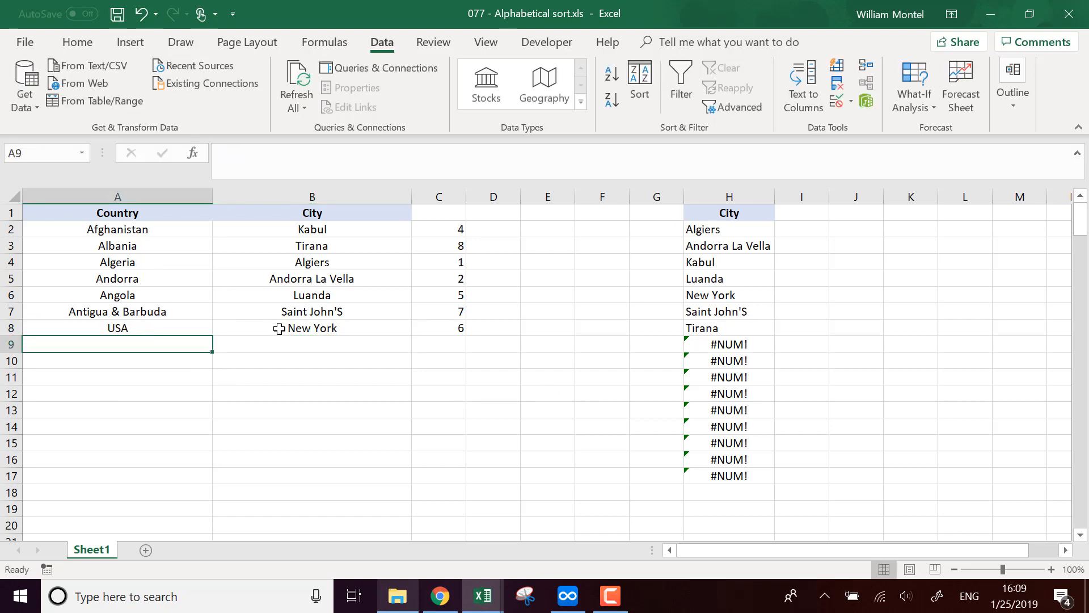
{"action": "mouse_move", "coordinate": [884, 403]}
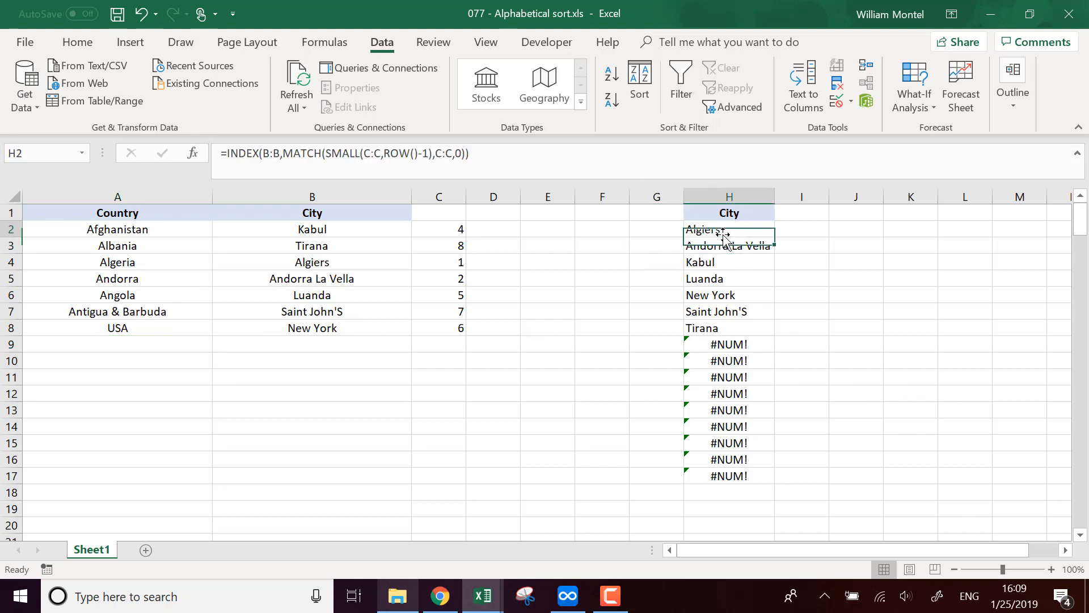
Wrap H2's INDEX/MATCH formula in IFERROR returning "" and apply it to H2:H17.
{"action": "double_click", "coordinate": [728, 229]}
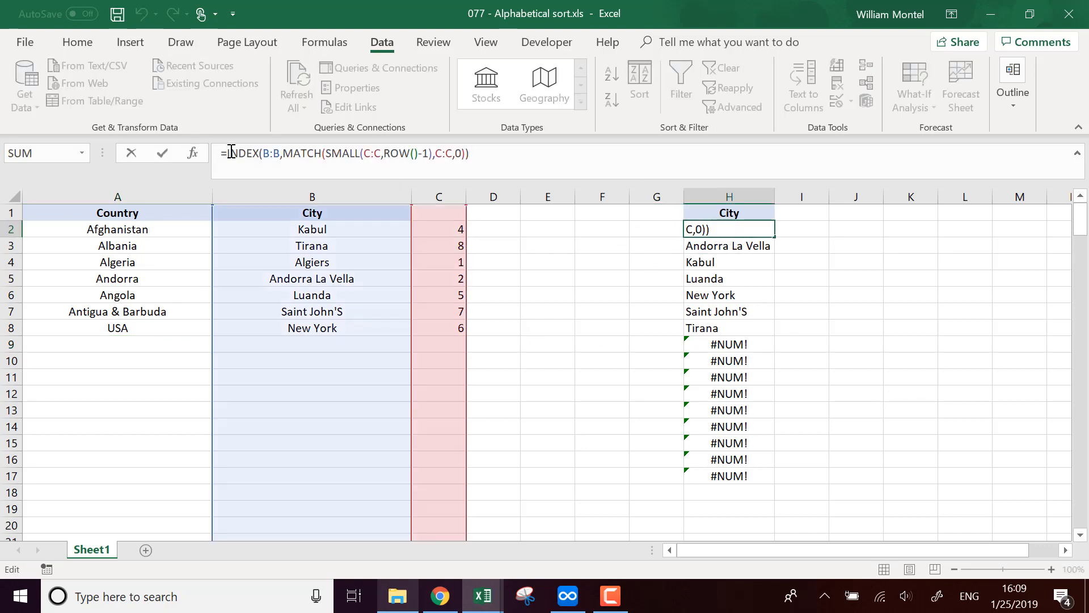
{"action": "type", "text": "ifer"}
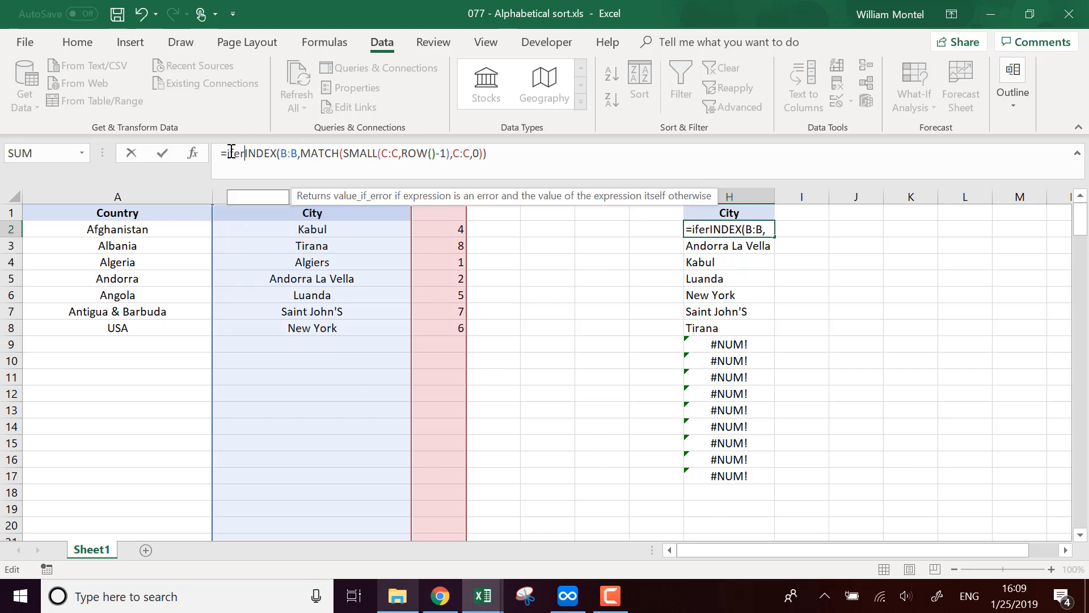
{"action": "type", "text": "IFERROR("}
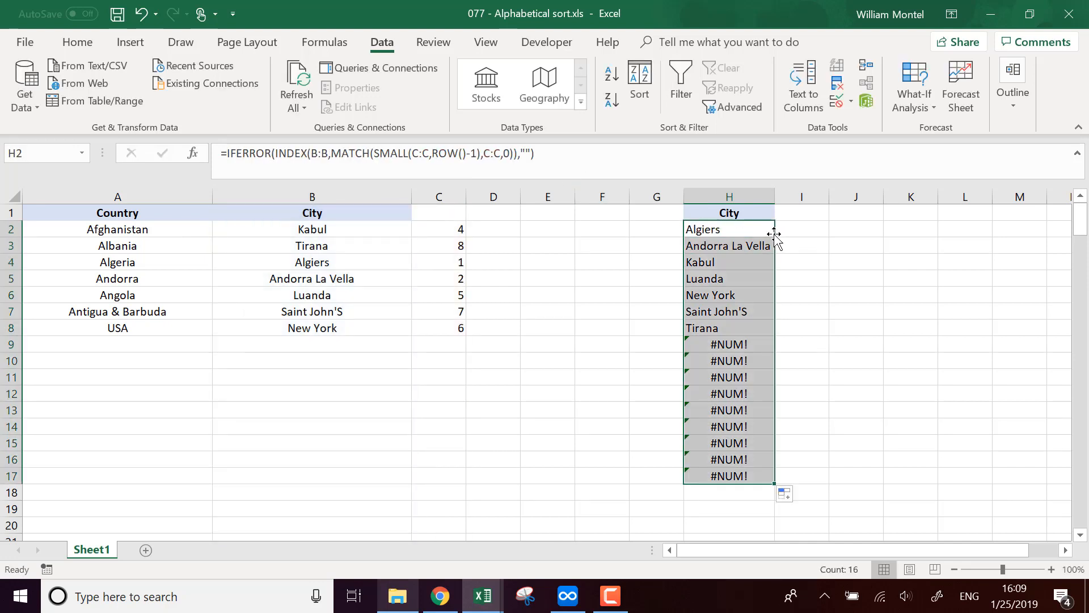
{"action": "double_click", "coordinate": [728, 229]}
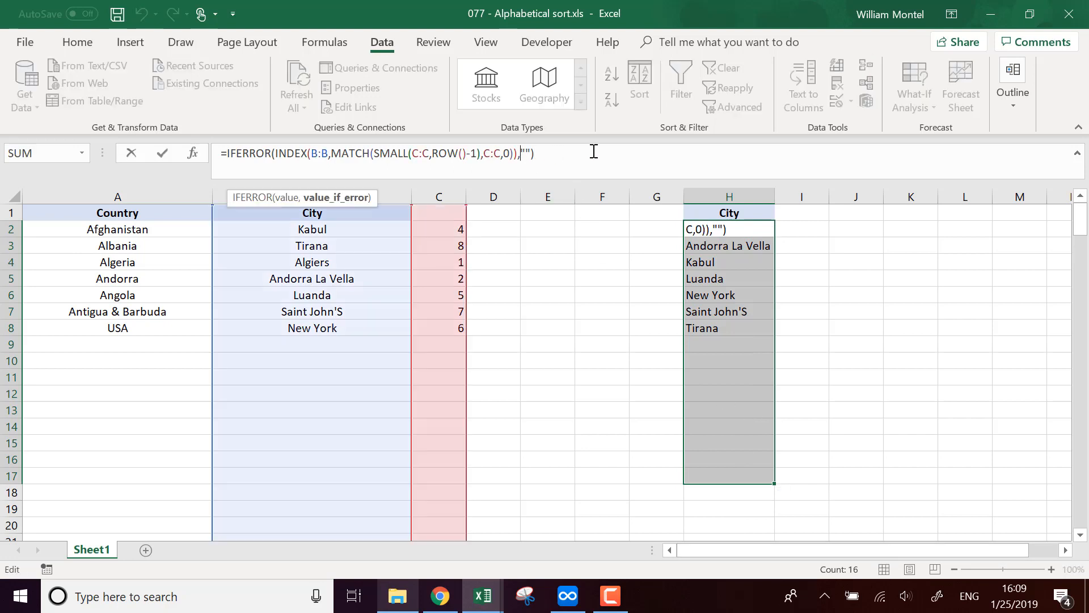
{"action": "key", "text": "Enter"}
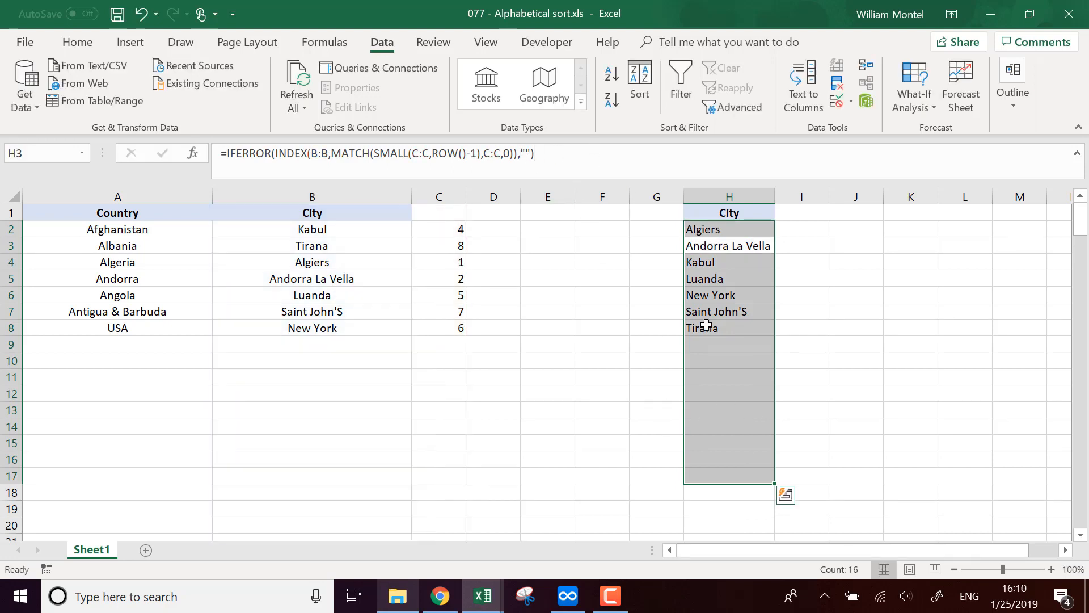
{"action": "left_click", "coordinate": [729, 343]}
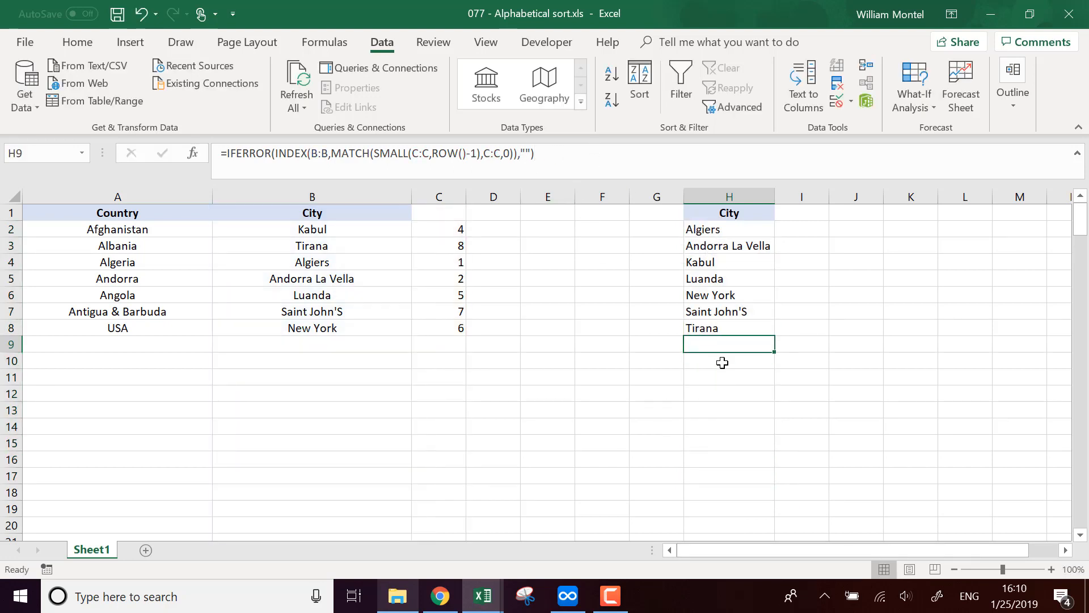